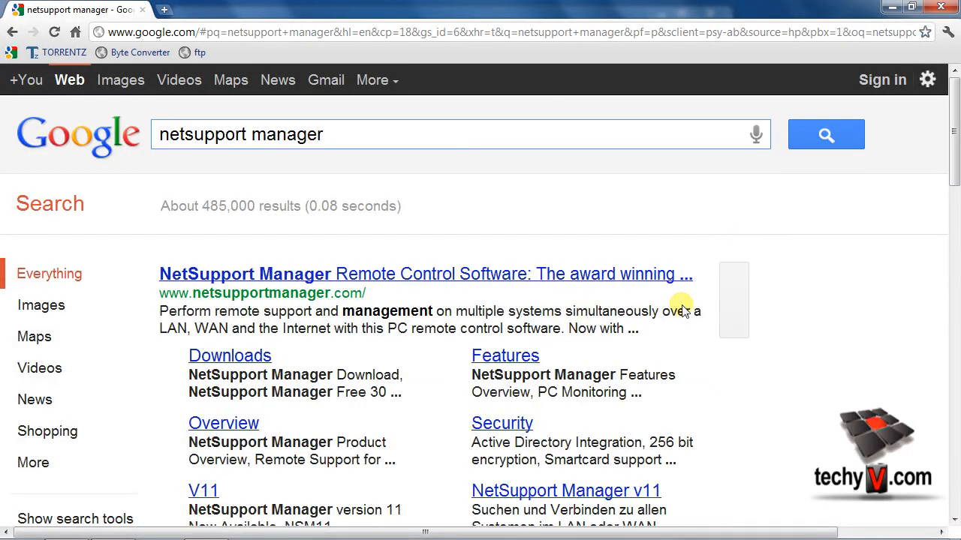
# - Reach the NetSupport Manager website from the Google search results and skim the landing page
pyautogui.click(426, 273)
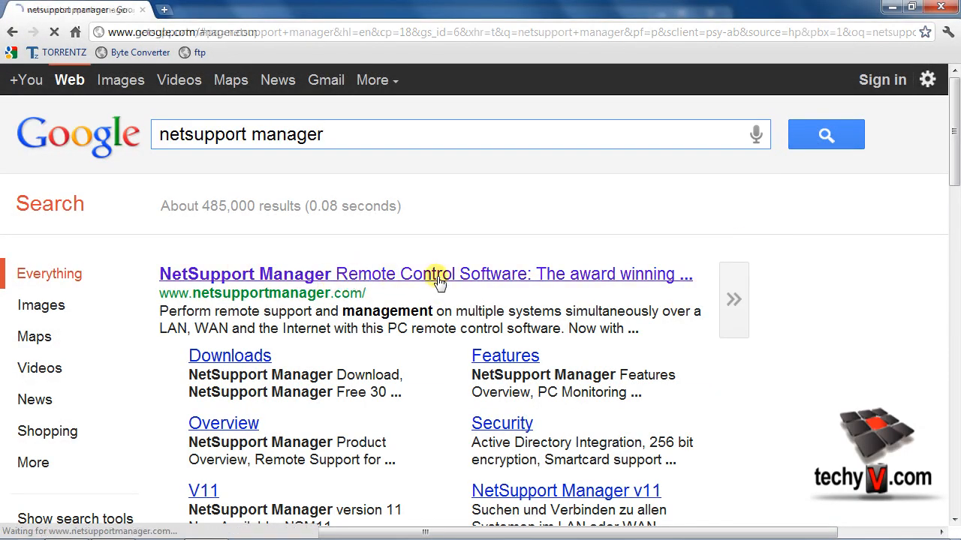
pyautogui.click(423, 273)
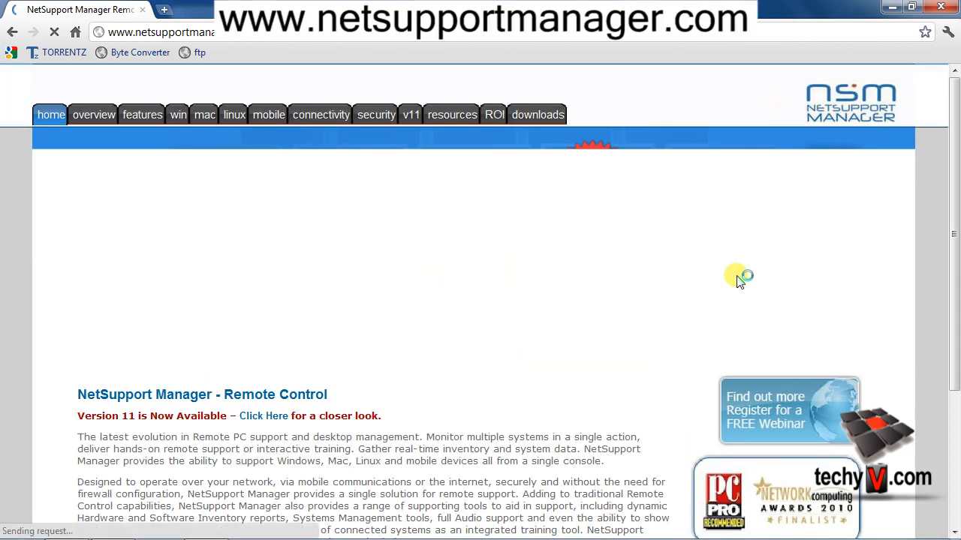
pyautogui.scroll(-3)
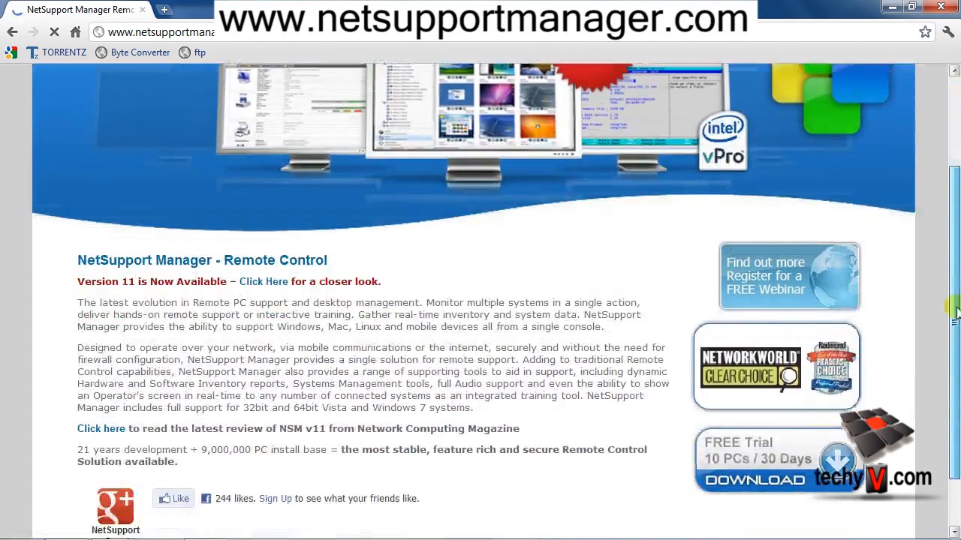
pyautogui.scroll(3)
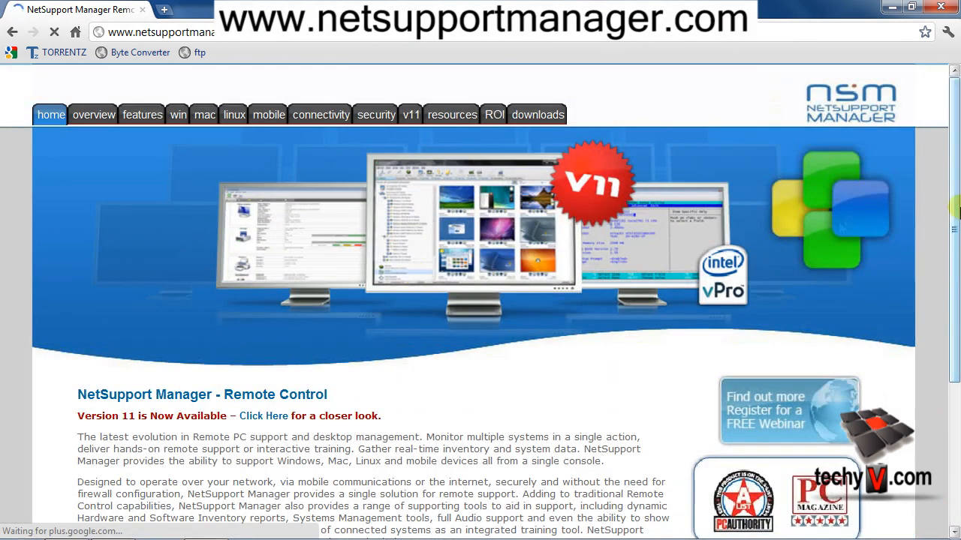
# - Read through the product Overview page
pyautogui.click(93, 114)
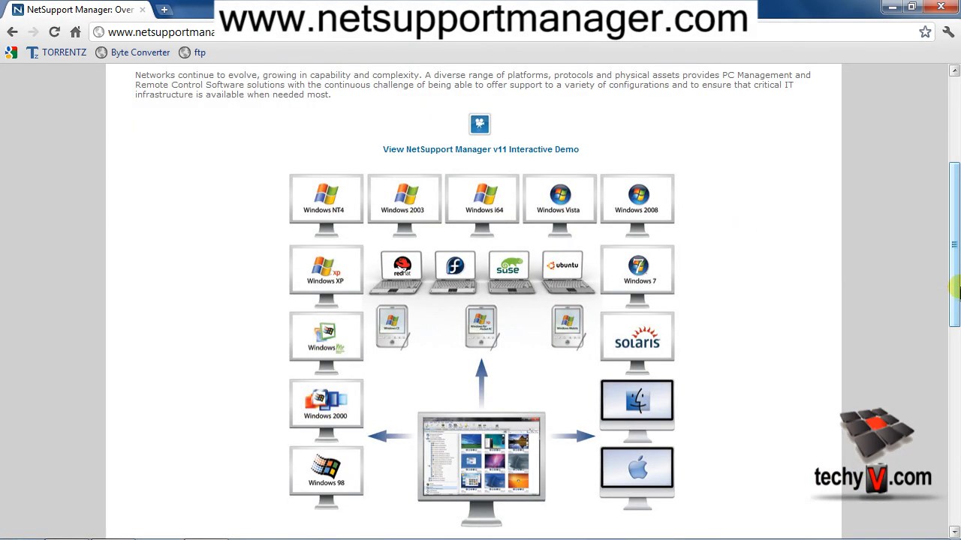
pyautogui.scroll(-3)
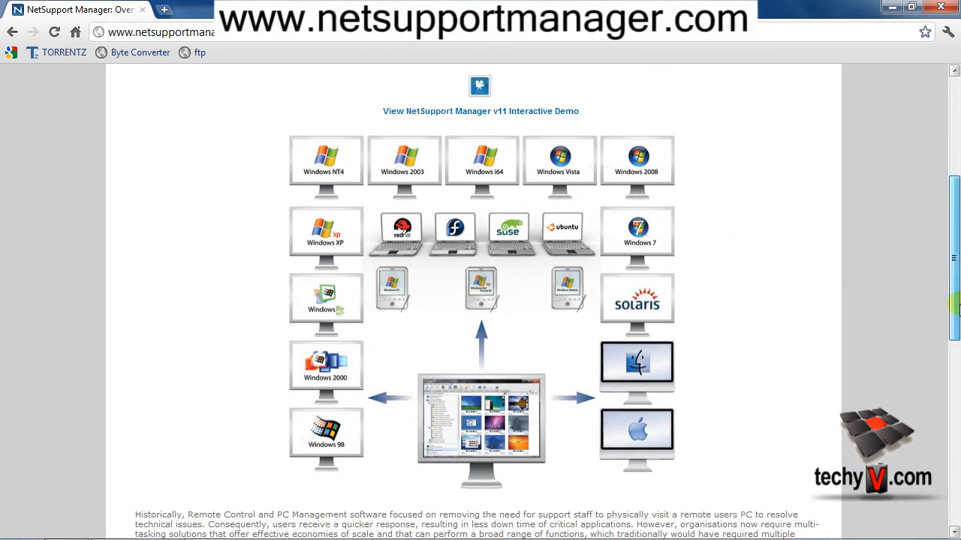
pyautogui.scroll(-3)
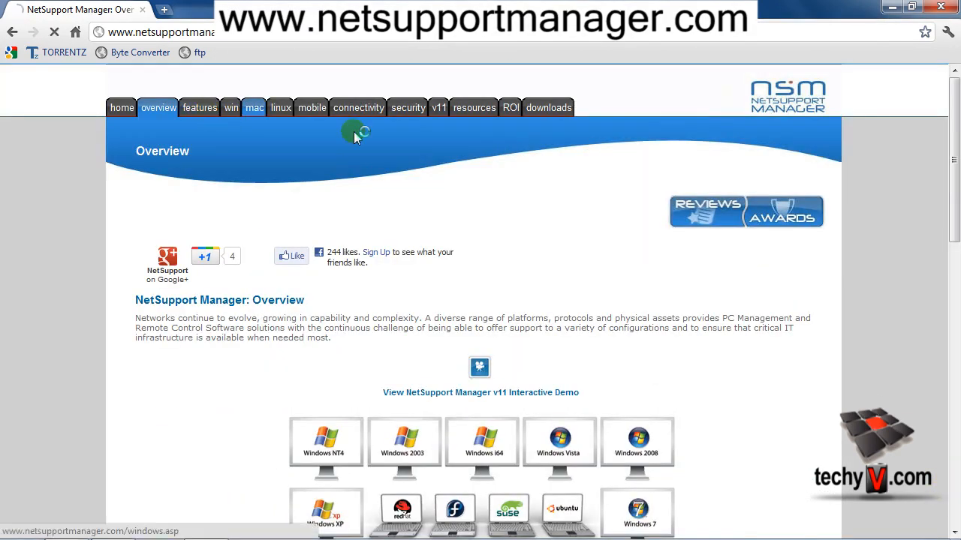
# - Read through the product Features page
pyautogui.click(198, 109)
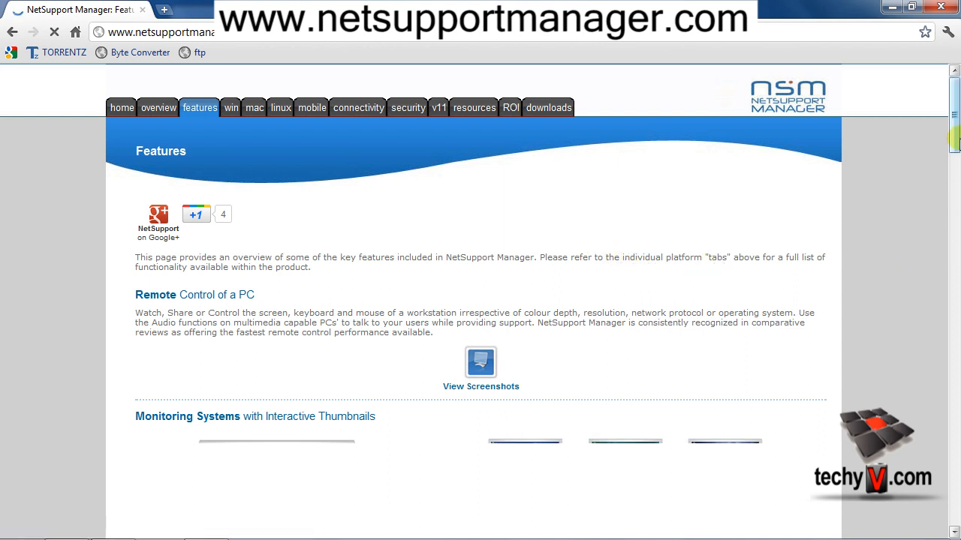
pyautogui.scroll(-3)
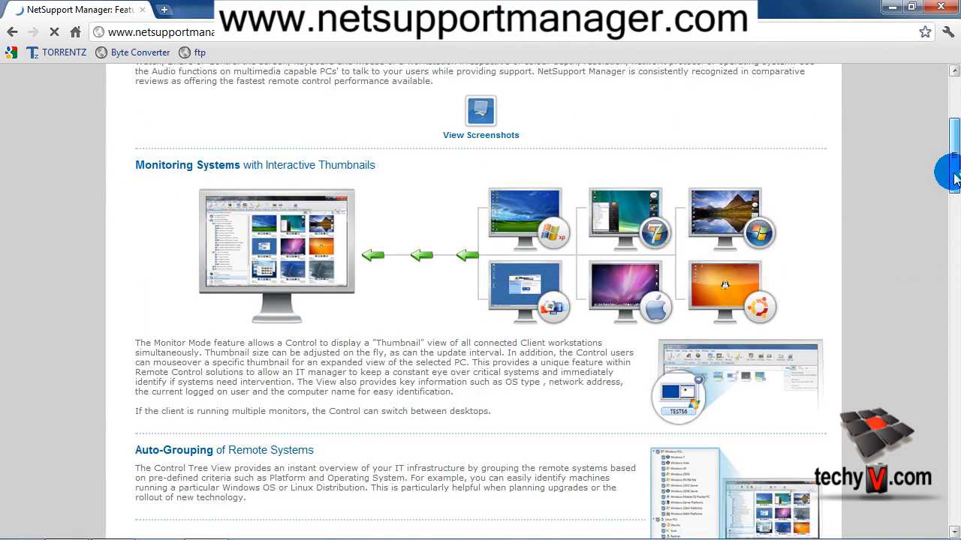
pyautogui.scroll(-3)
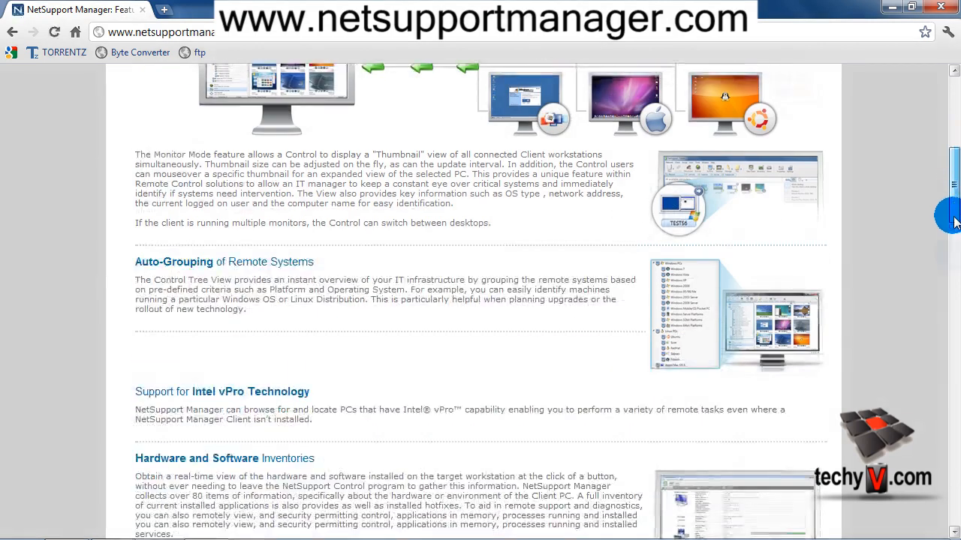
pyautogui.scroll(3)
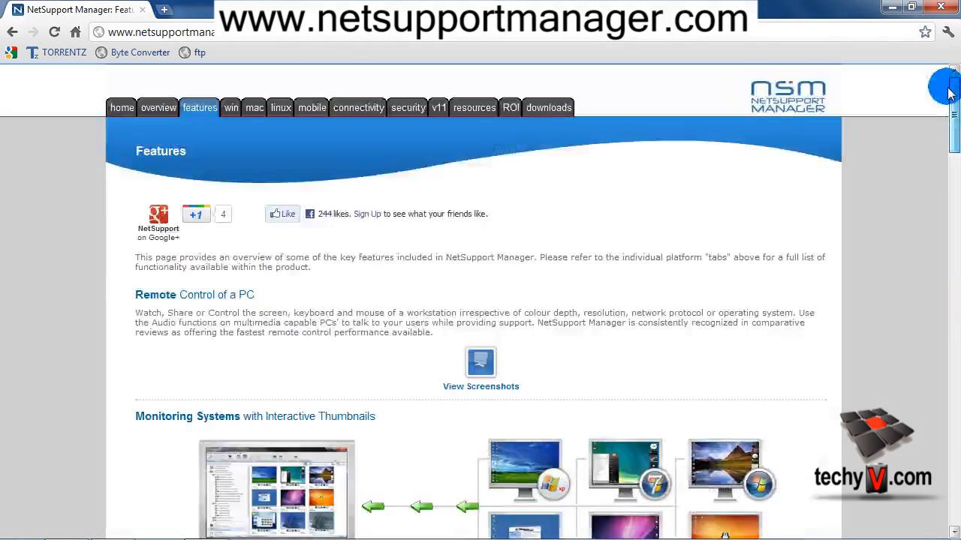
# - On the download page, choose NetSupport Manager for Windows Version 11.00
pyautogui.click(549, 108)
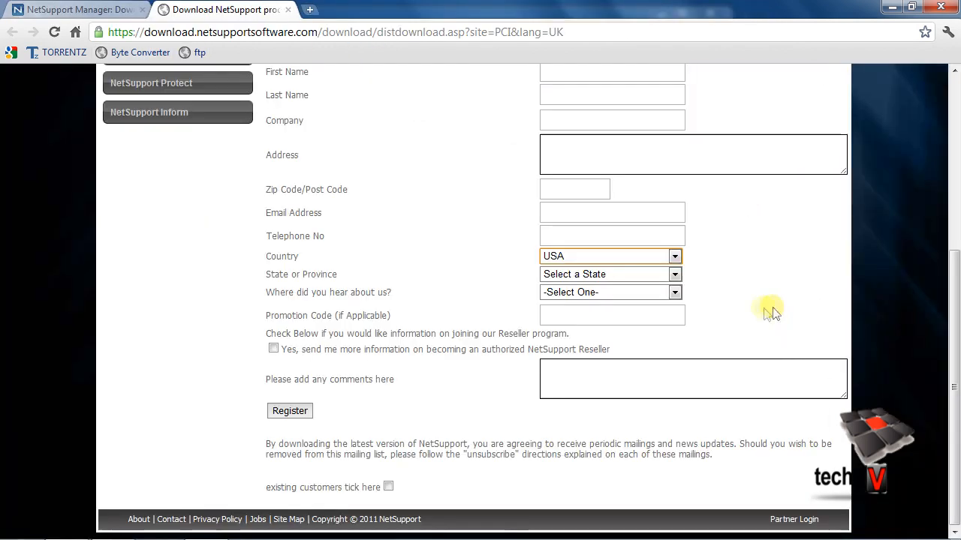
pyautogui.scroll(3)
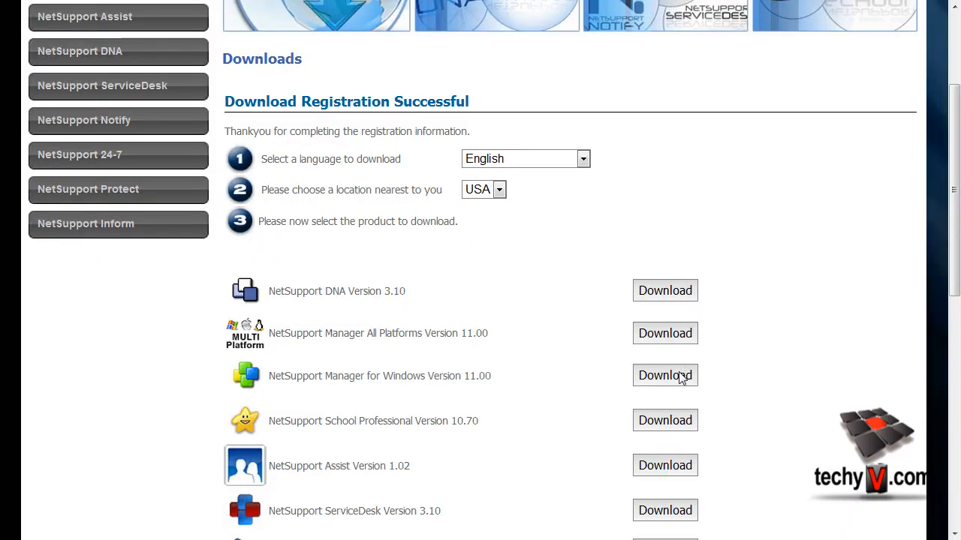
pyautogui.click(665, 375)
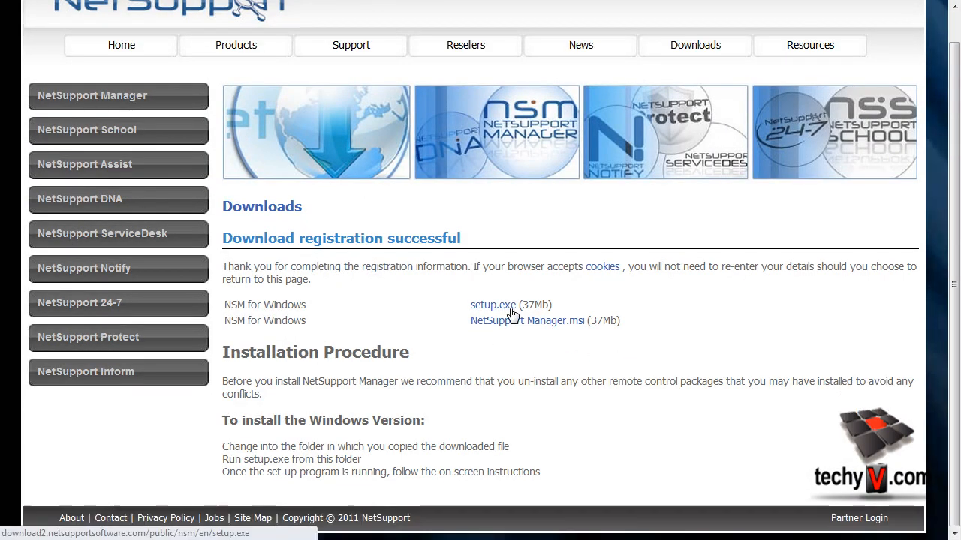
# - Download the setup.exe installer and show it in its Downloads folder
pyautogui.click(492, 305)
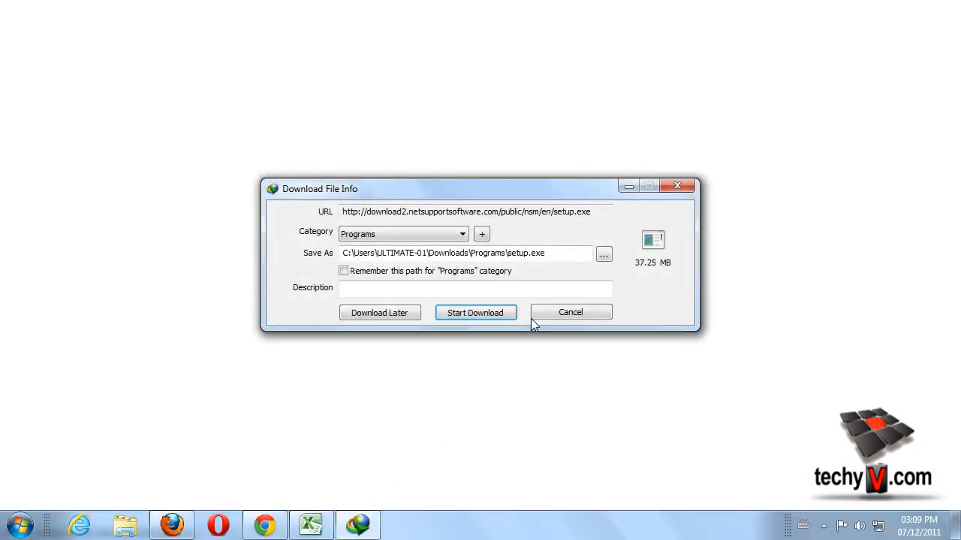
pyautogui.click(474, 312)
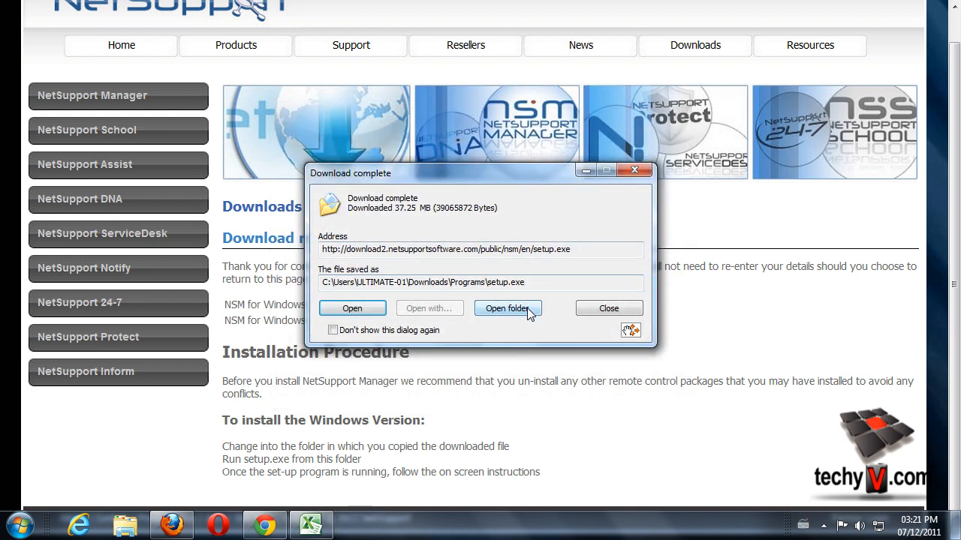
pyautogui.click(508, 308)
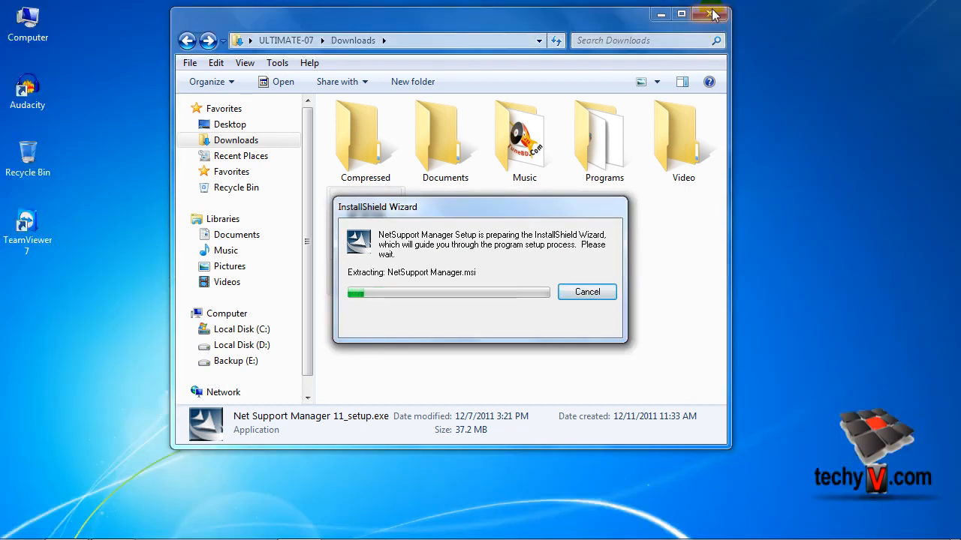
# - Run the NetSupport Manager setup.exe so the InstallShield Wizard welcome screen appears
pyautogui.click(709, 14)
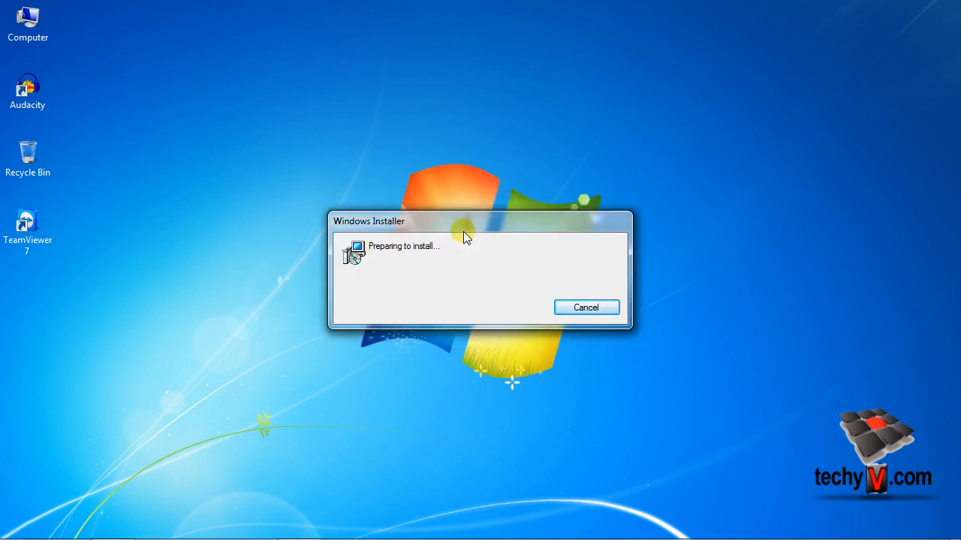
pyautogui.click(586, 306)
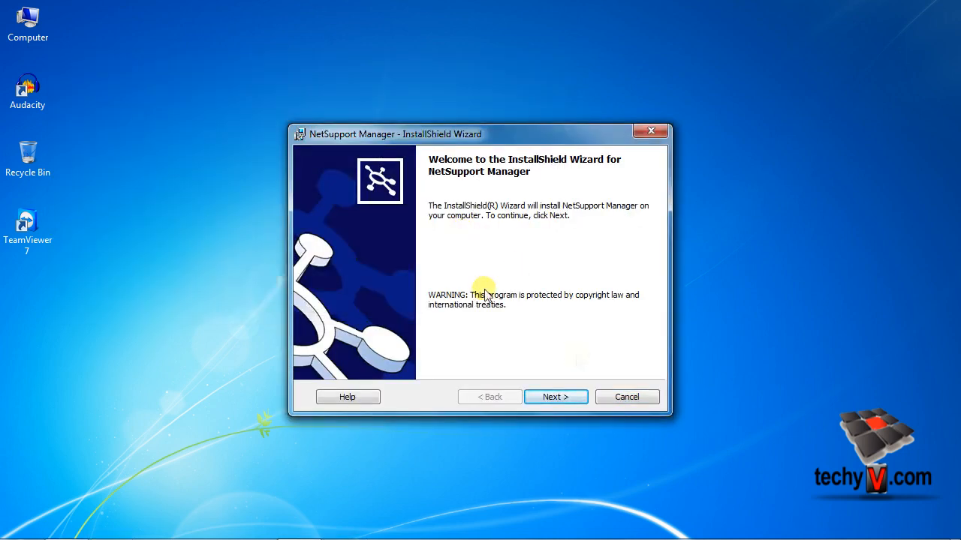
# - Accept the licence agreement and continue to the License Information page
pyautogui.click(556, 397)
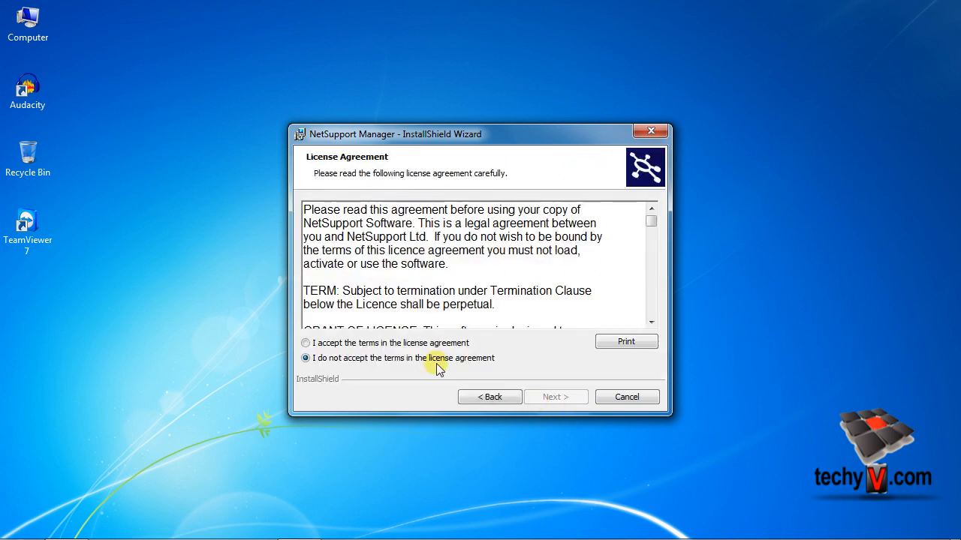
pyautogui.click(304, 343)
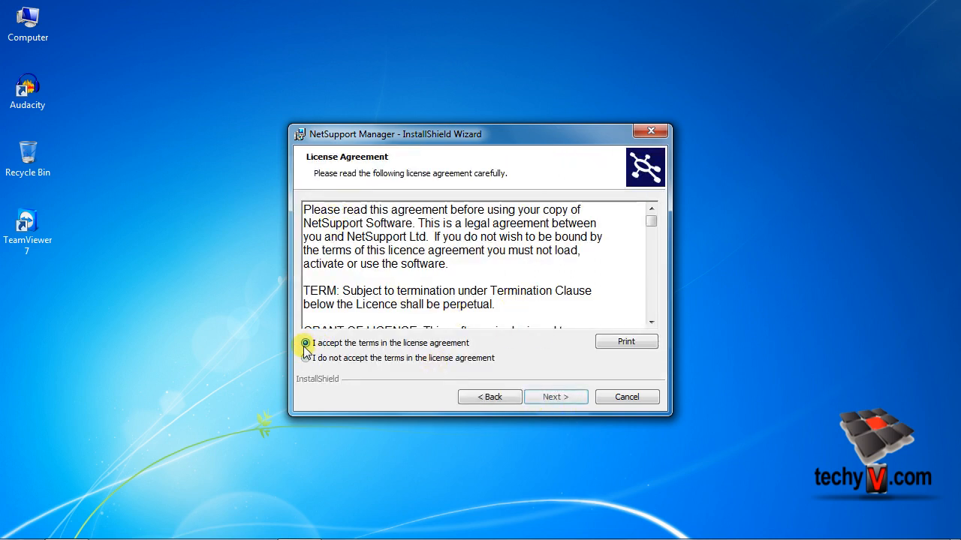
pyautogui.click(556, 396)
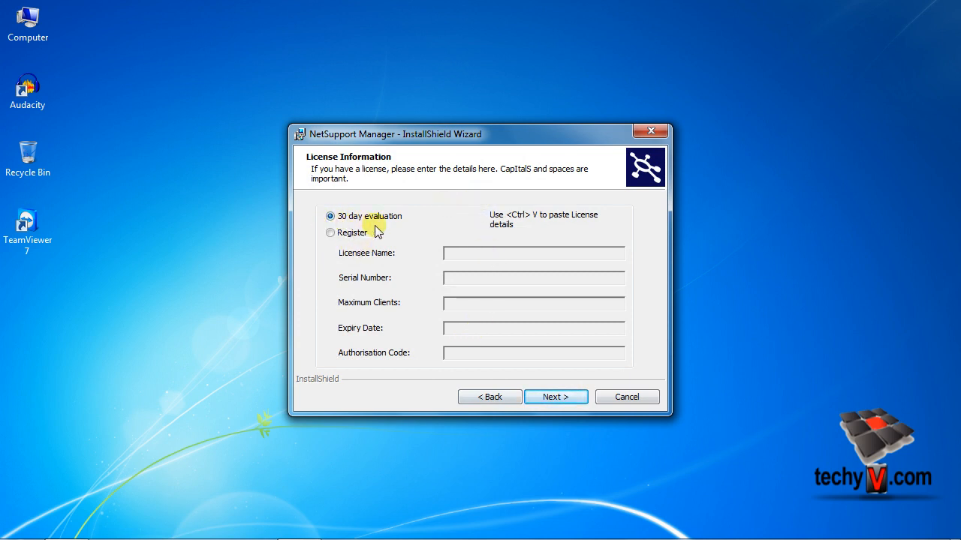
pyautogui.moveTo(389, 270)
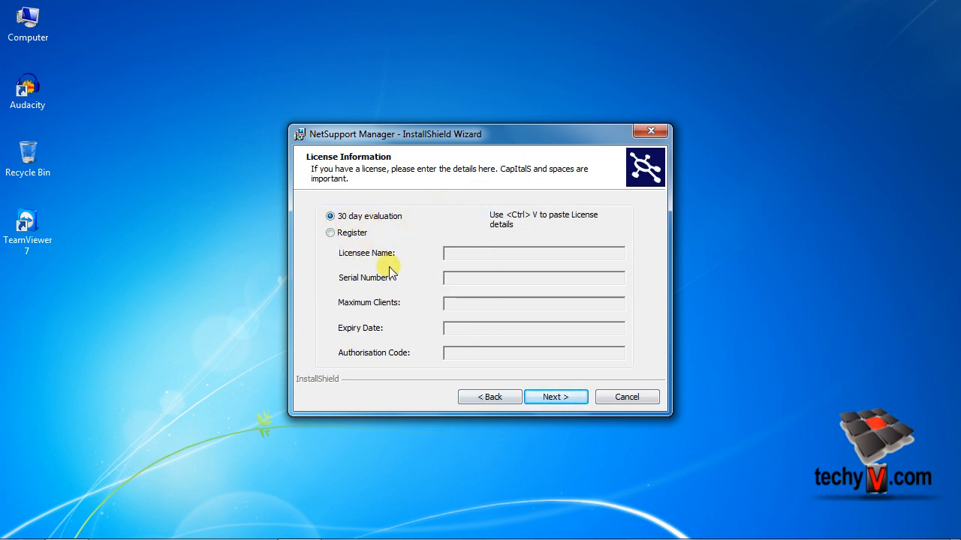
# - Keep the 30 day evaluation licence and continue to the Setup Type choices
pyautogui.click(331, 233)
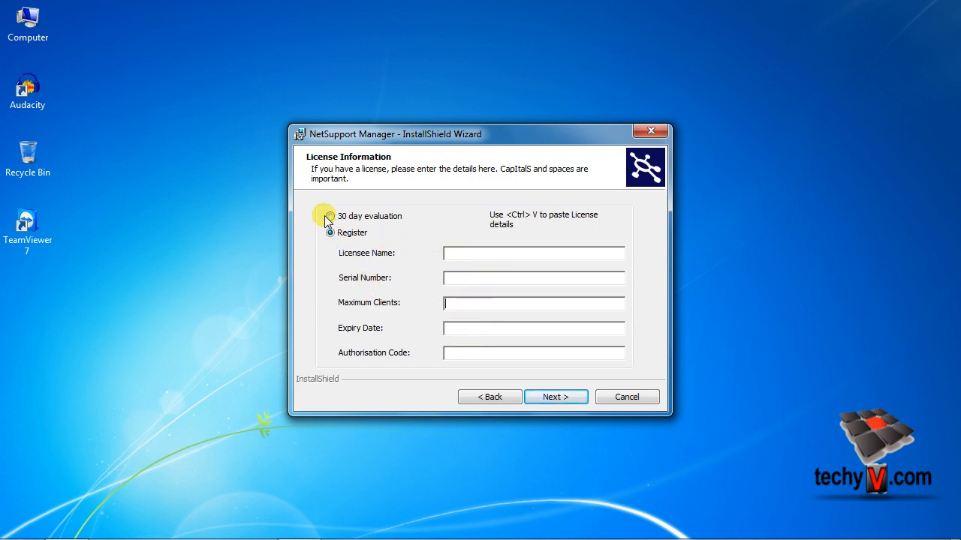
pyautogui.click(330, 217)
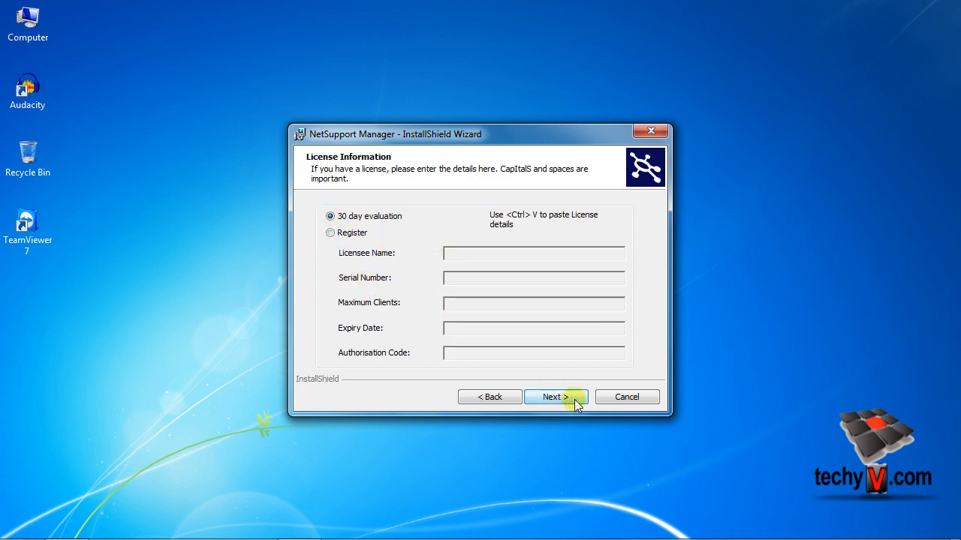
pyautogui.click(556, 397)
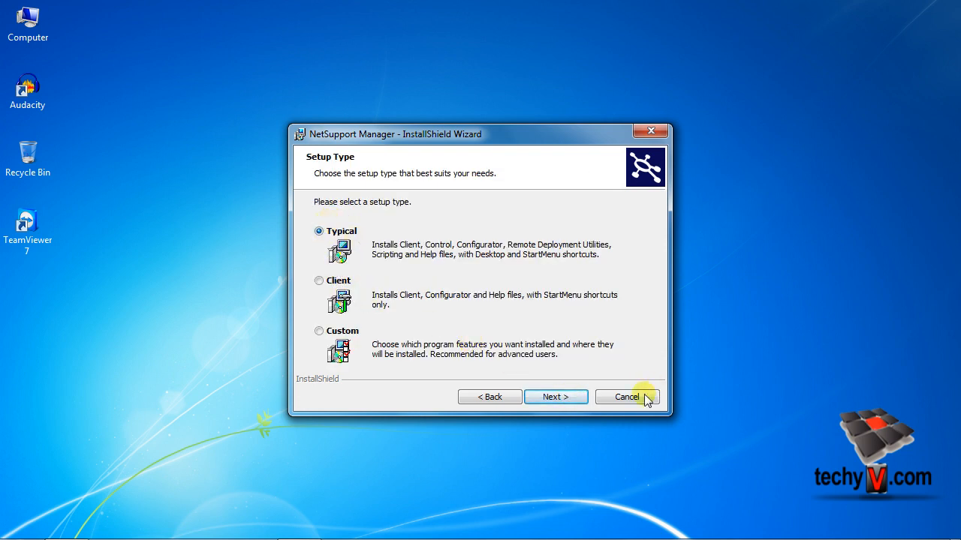
# - Choose the Custom setup type and review the default feature selection
pyautogui.click(555, 396)
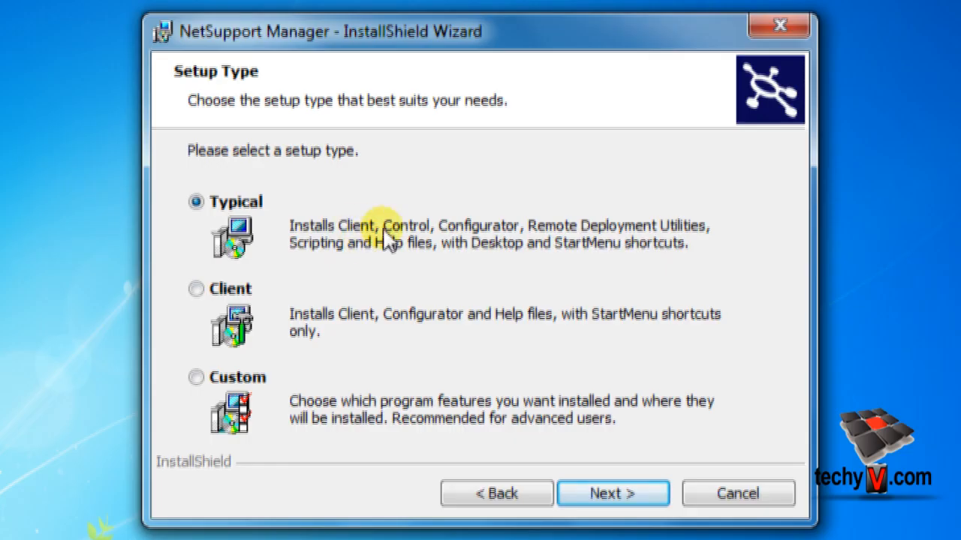
pyautogui.click(197, 377)
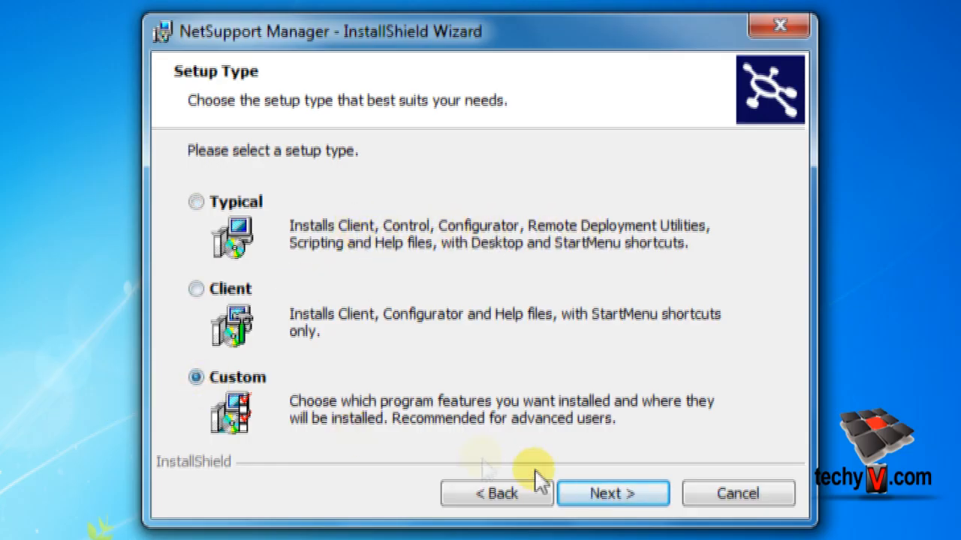
pyautogui.click(613, 492)
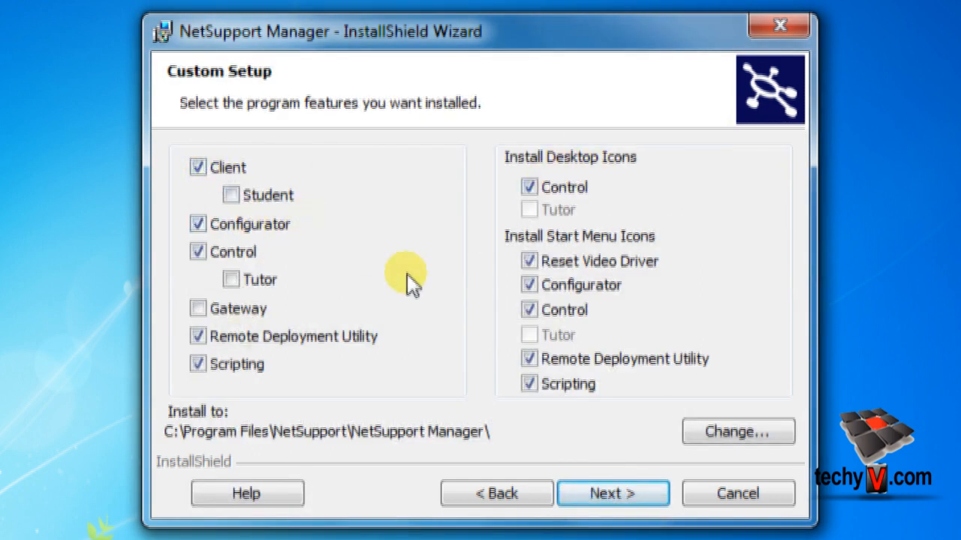
pyautogui.click(232, 195)
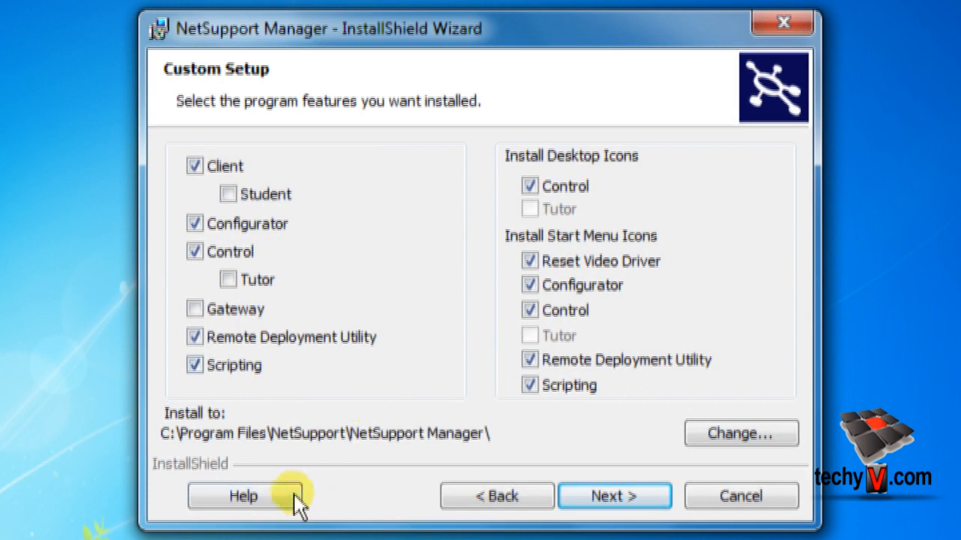
pyautogui.click(244, 495)
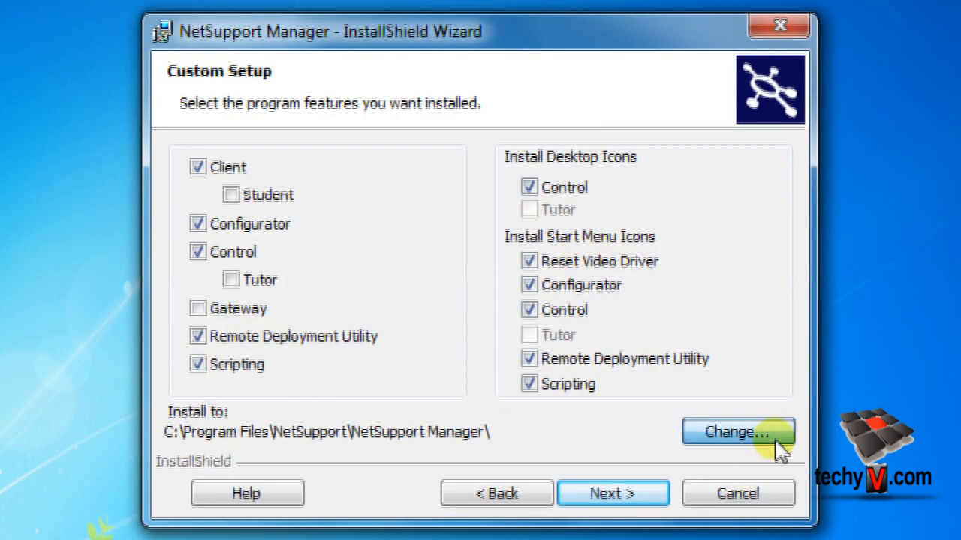
# - Keep the default destination folder and install the selected features
pyautogui.click(739, 432)
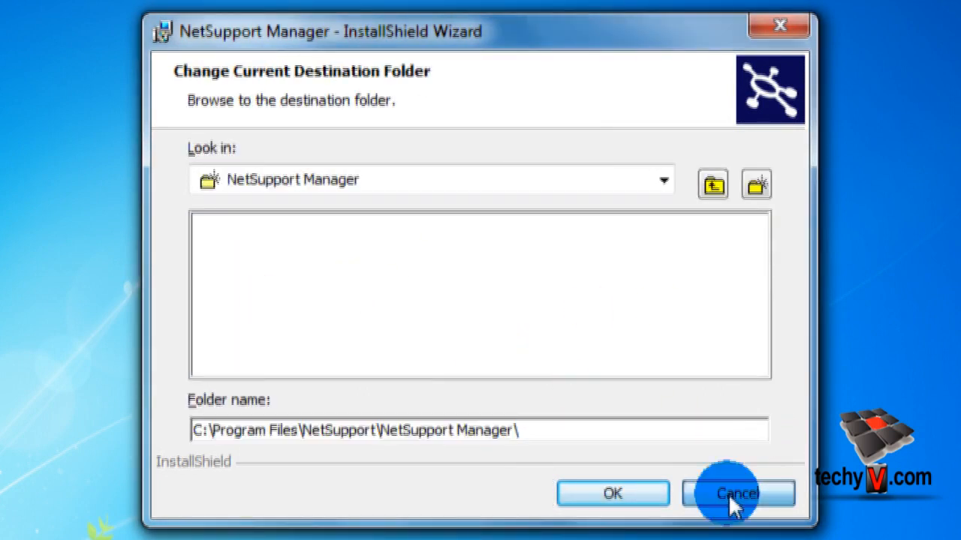
pyautogui.click(737, 493)
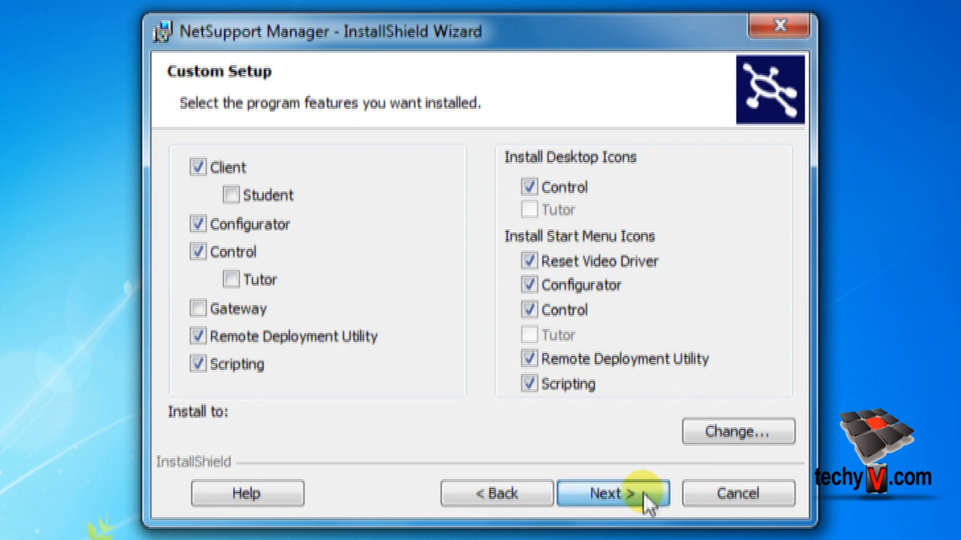
pyautogui.click(613, 492)
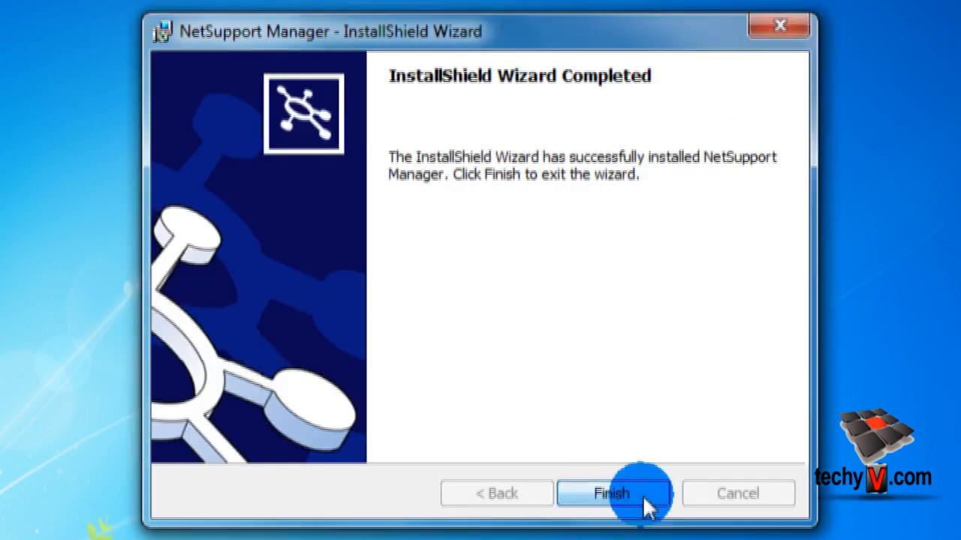
# - Finish the installer and dismiss the NetSupport Client evaluation notice
pyautogui.click(611, 492)
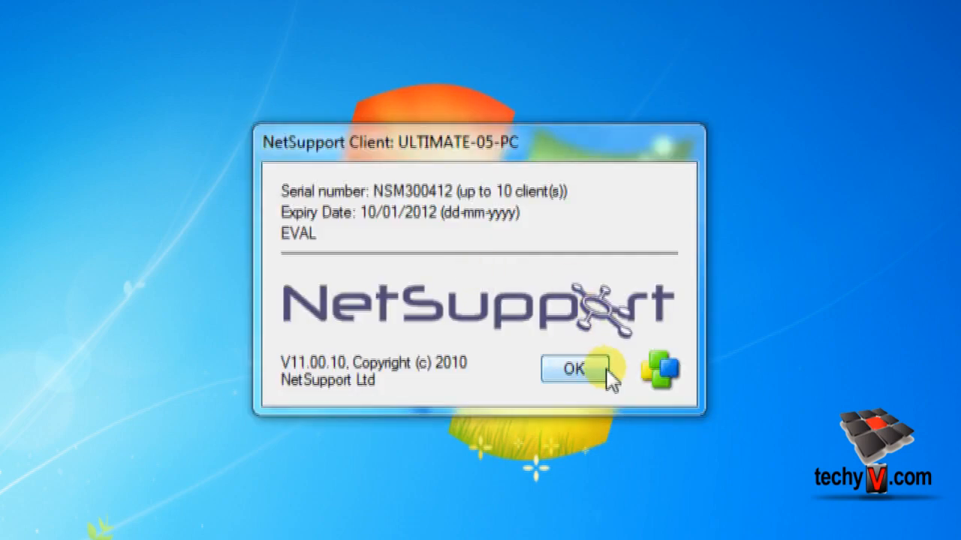
pyautogui.click(574, 370)
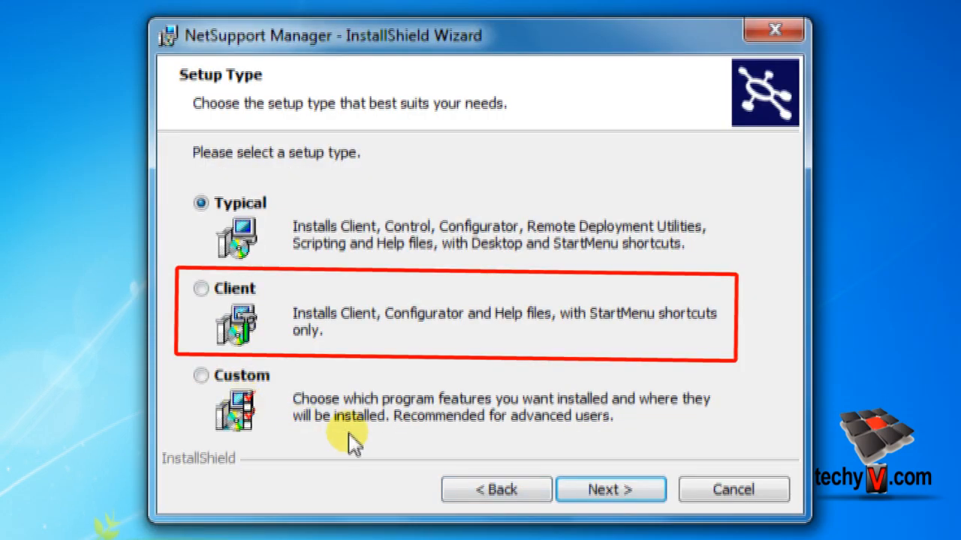
pyautogui.moveTo(343, 414)
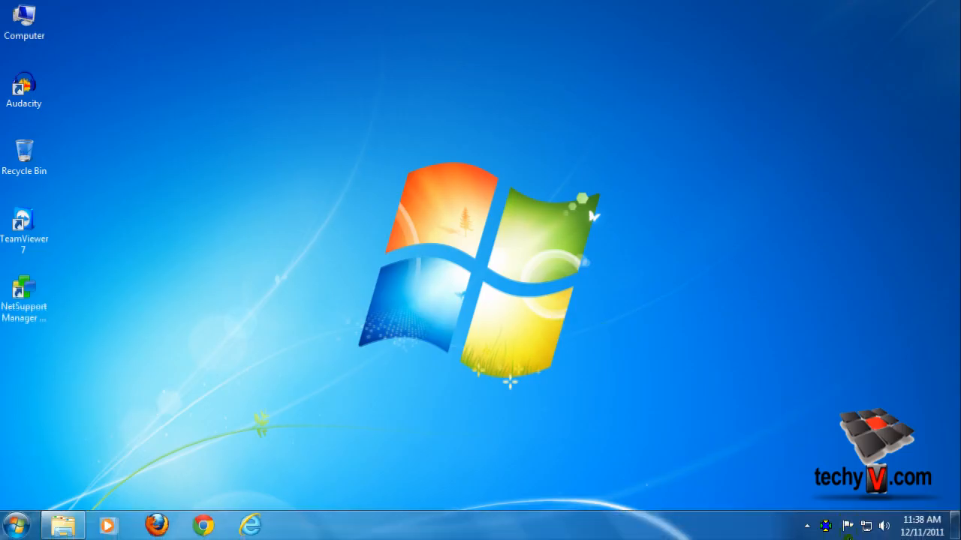
pyautogui.moveTo(557, 492)
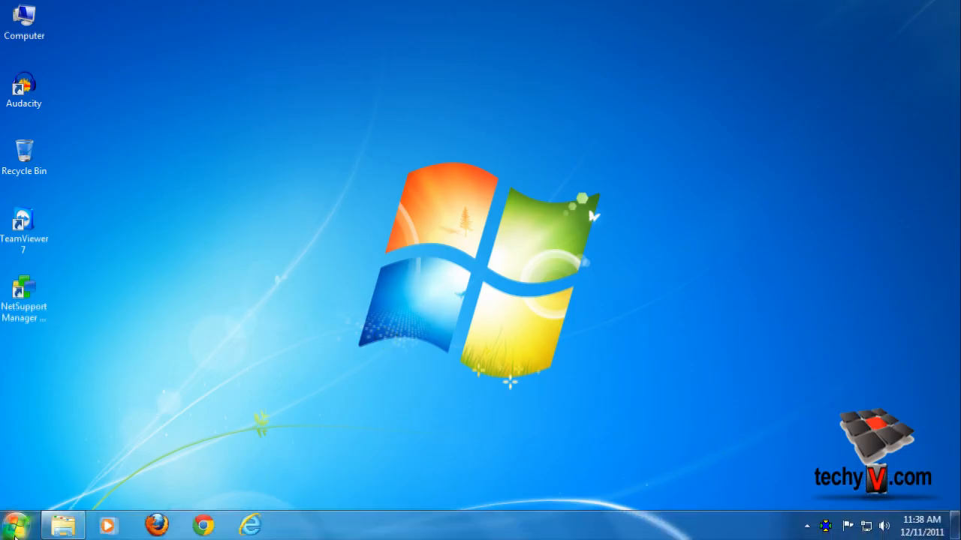
# - In Start > All Programs, expand the NetSupport Manager folder listing its installed tools
pyautogui.click(15, 522)
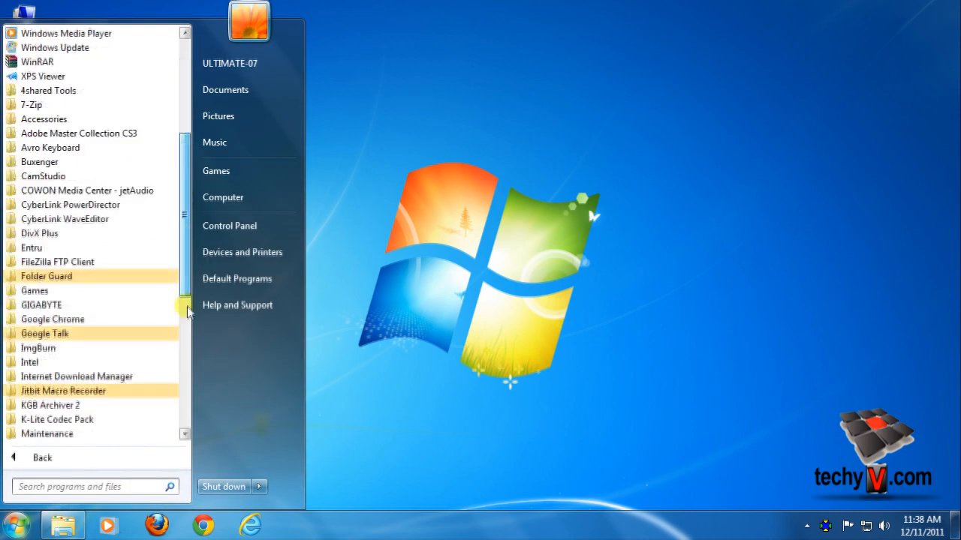
pyautogui.scroll(-3)
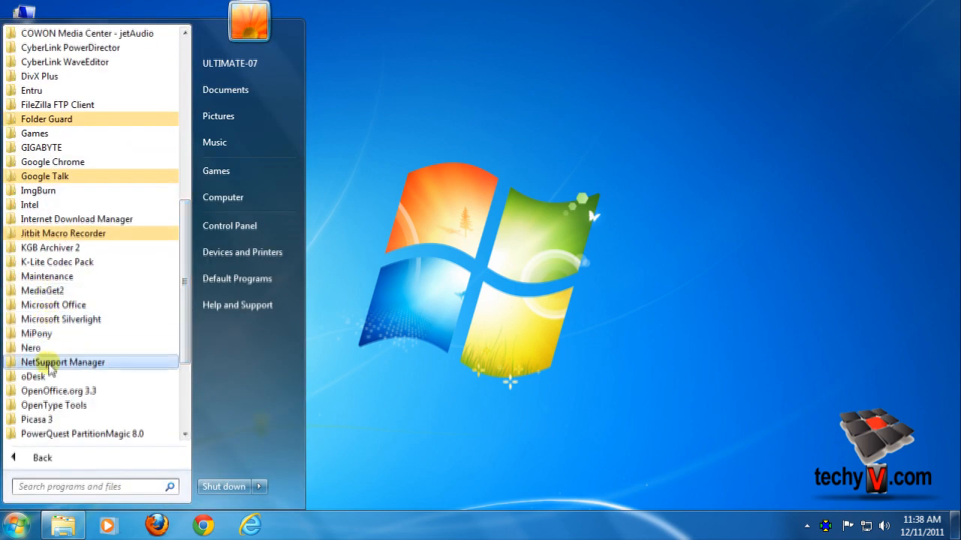
pyautogui.click(63, 362)
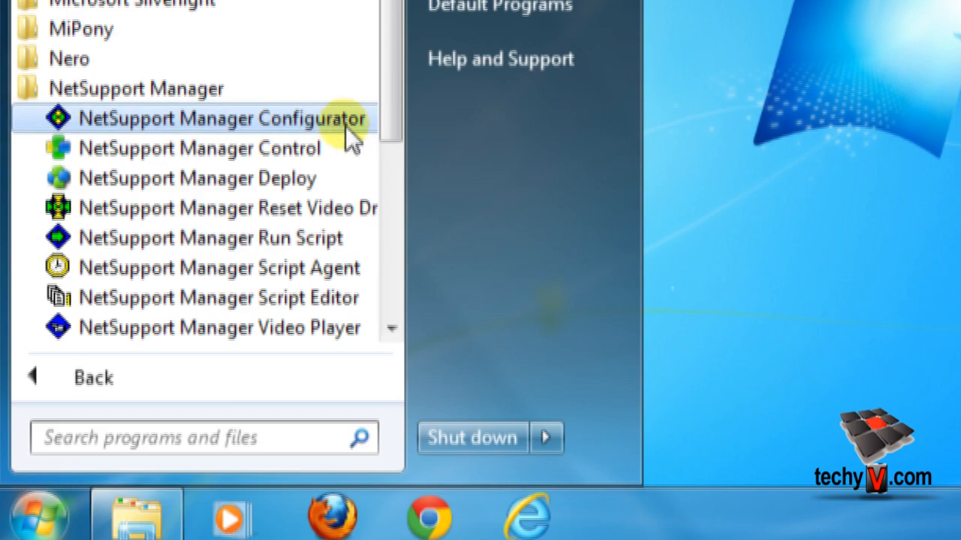
# - Start the Configurator's Basic setup showing TCP/IP connectivity on port 5405, all addresses
pyautogui.click(220, 117)
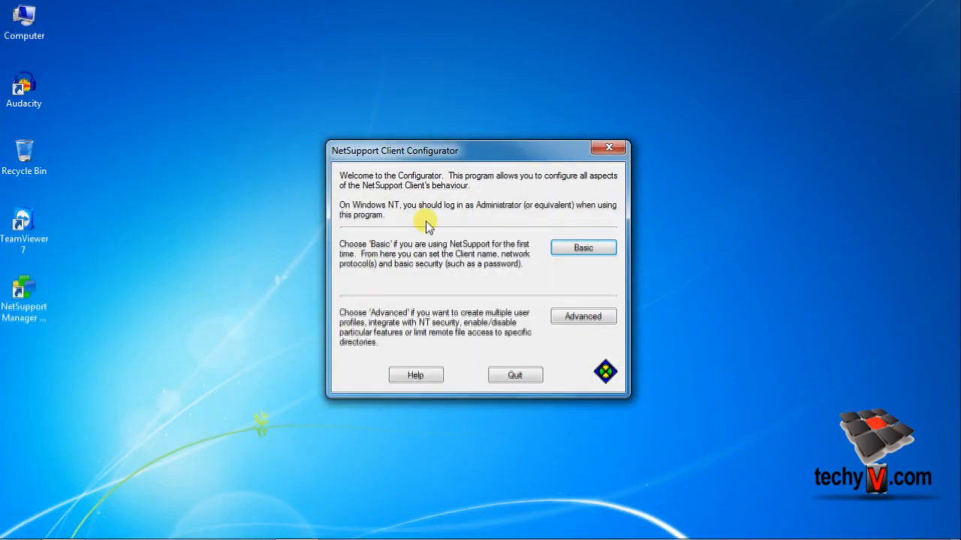
pyautogui.moveTo(504, 281)
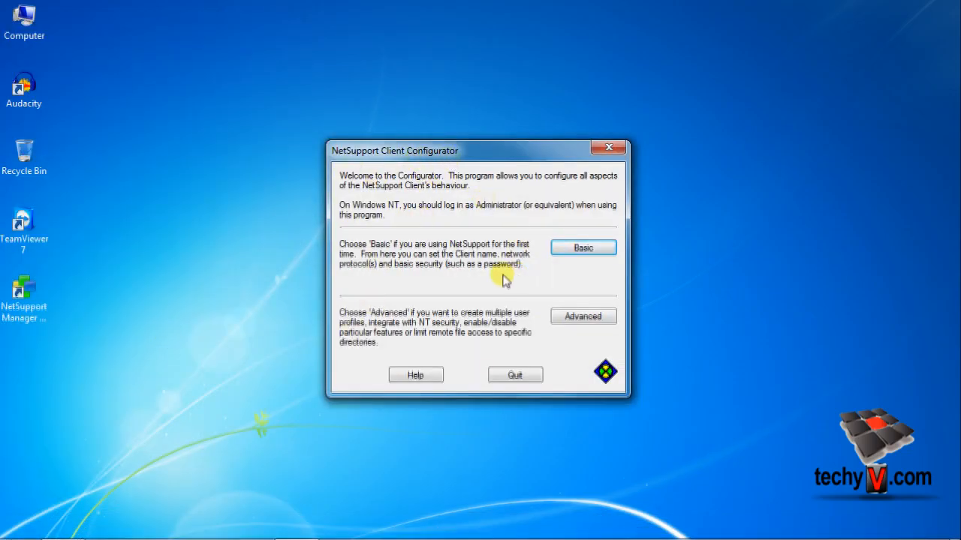
pyautogui.moveTo(604, 267)
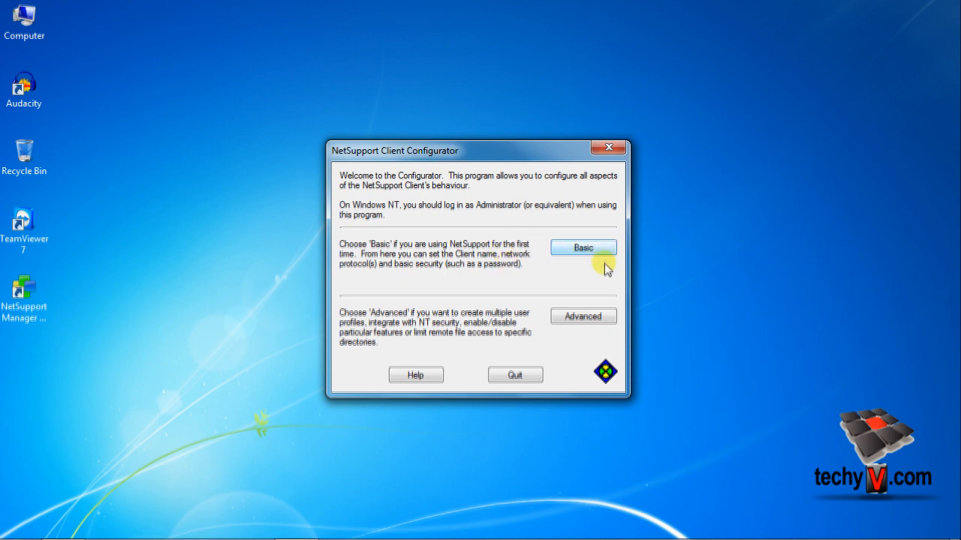
pyautogui.click(582, 246)
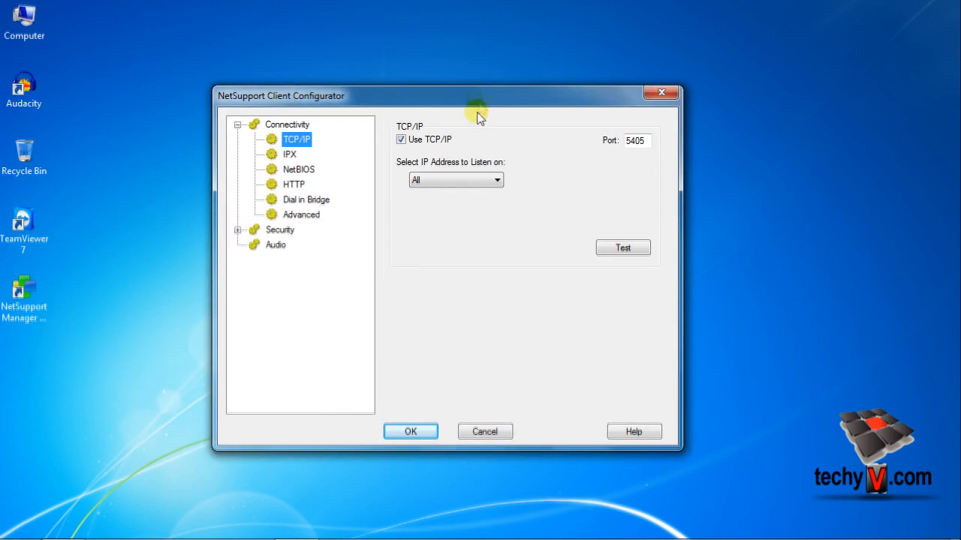
pyautogui.moveTo(629, 155)
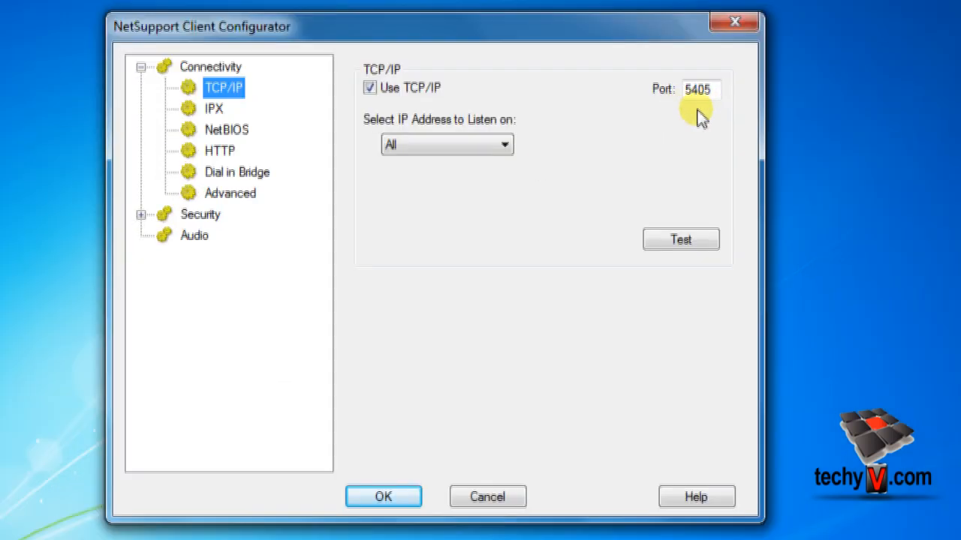
pyautogui.moveTo(708, 153)
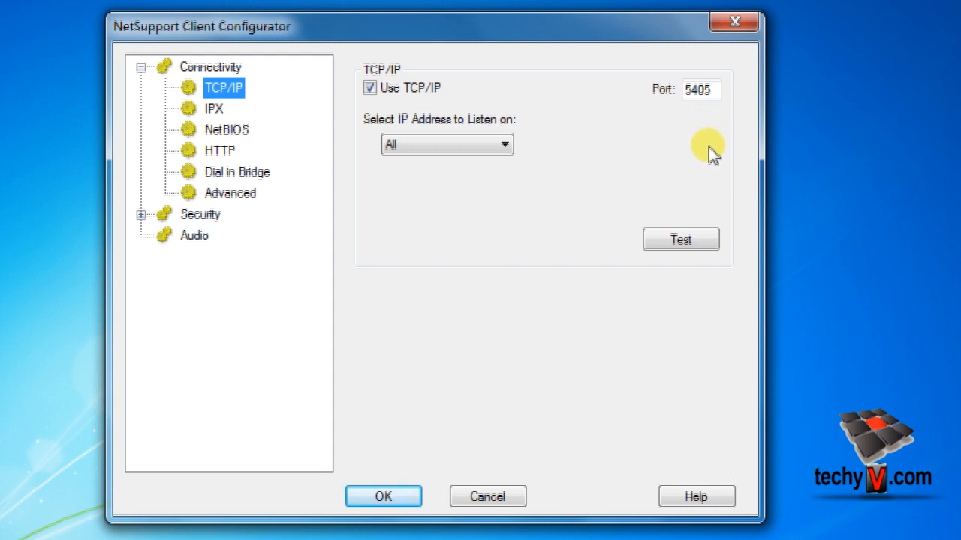
pyautogui.moveTo(448, 153)
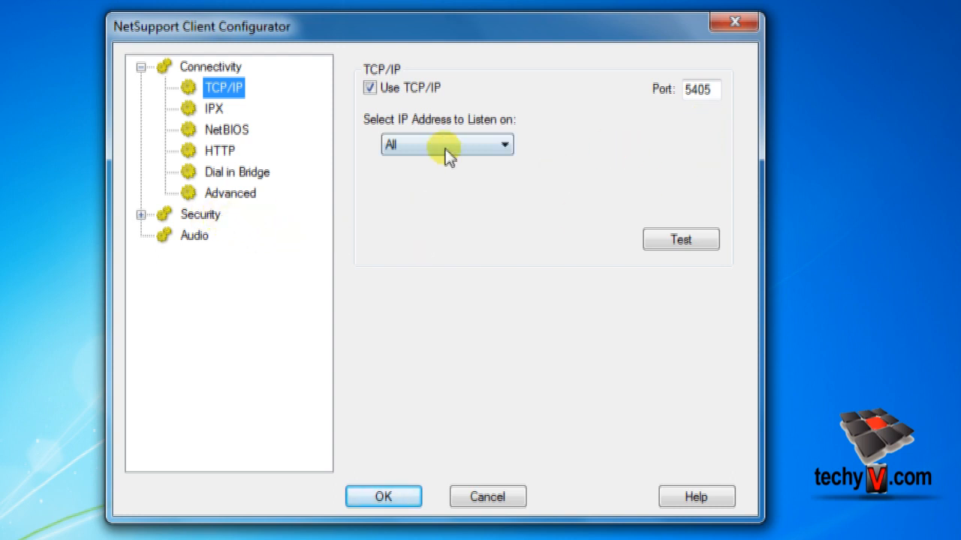
pyautogui.moveTo(411, 141)
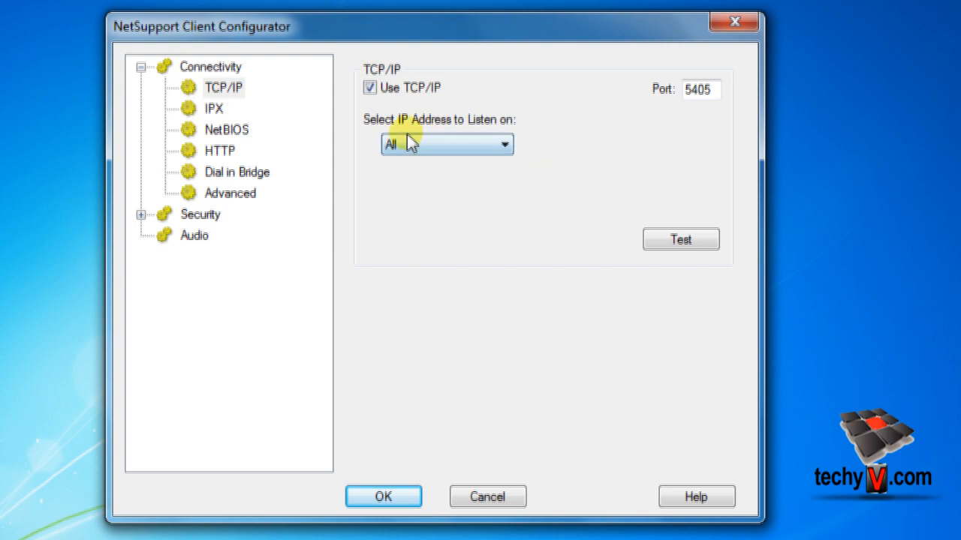
pyautogui.moveTo(242, 222)
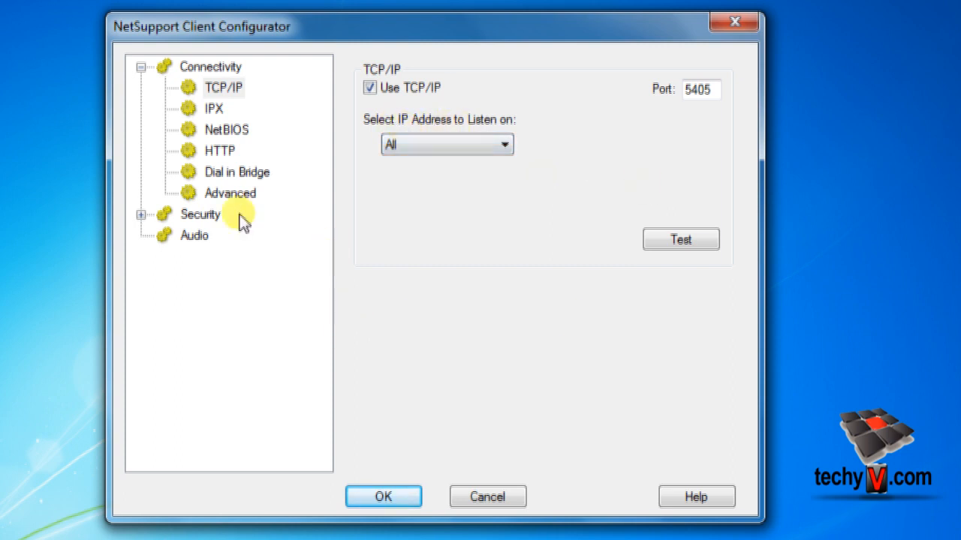
pyautogui.moveTo(270, 149)
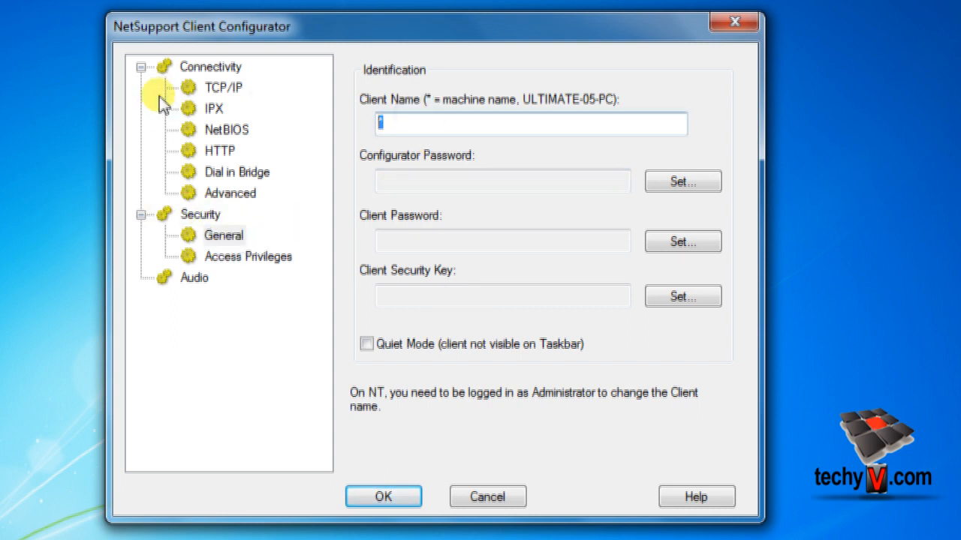
# - Enter ULTIMATE-05 as the Client Name, save it and dismiss the client serial information box
pyautogui.write('ULTIM')
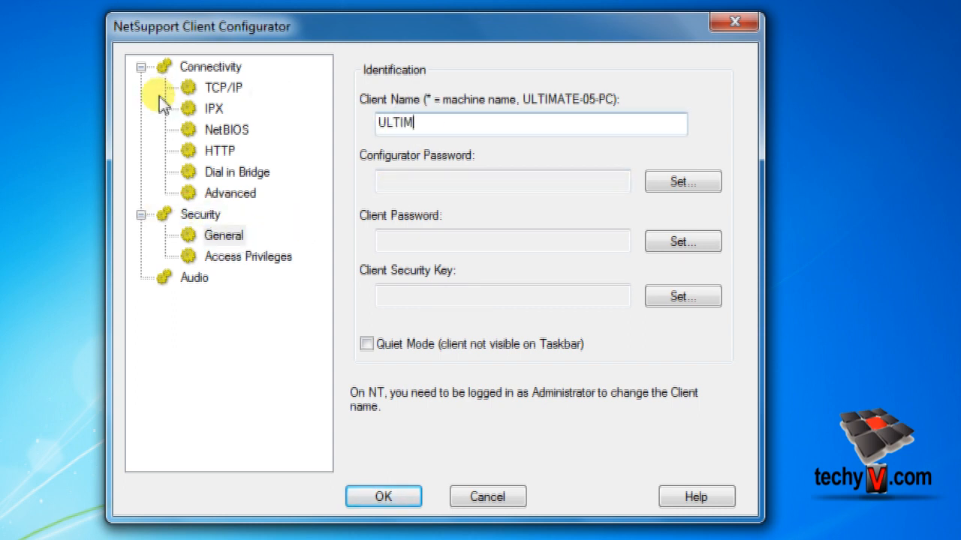
pyautogui.write('ATE-05')
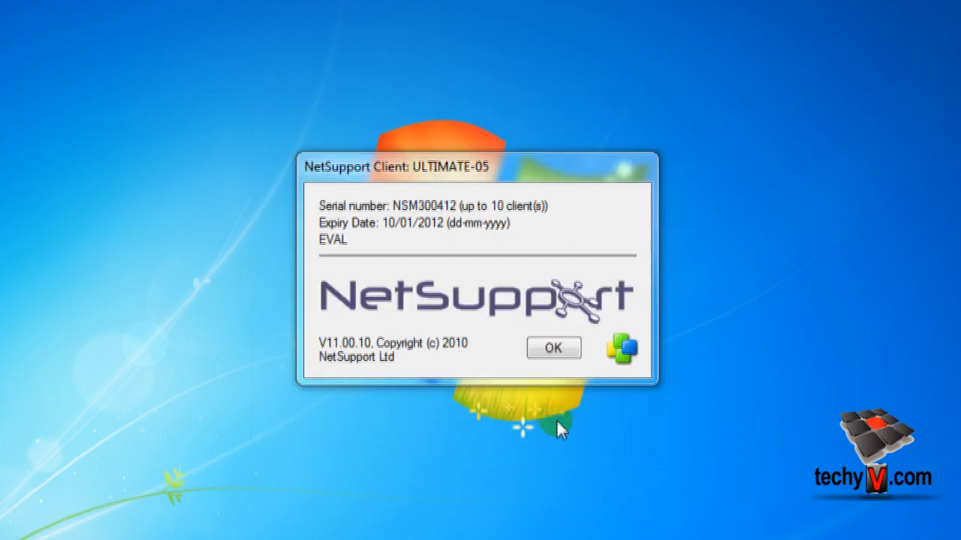
pyautogui.click(553, 348)
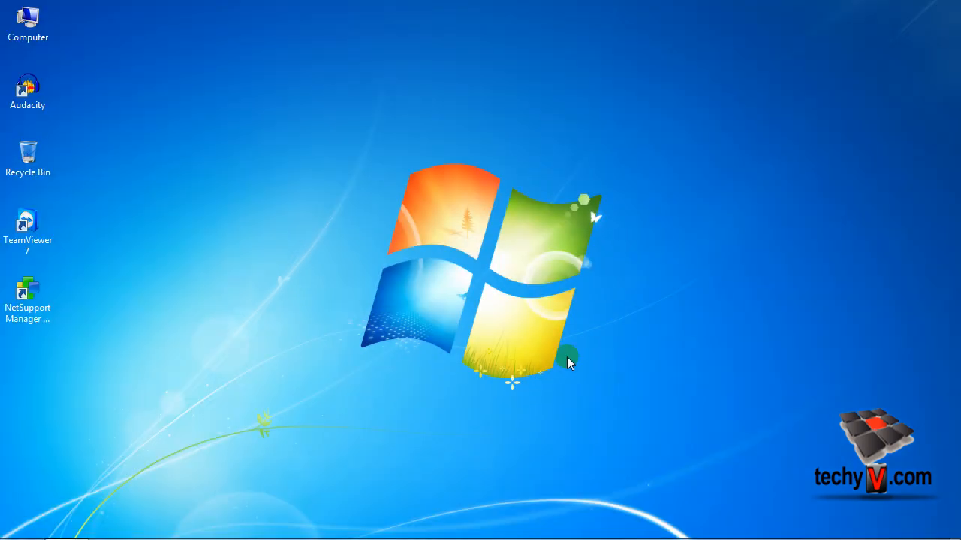
# - Launch NetSupport Manager, untick showing the welcome screen at startup, and start the Control console
pyautogui.doubleClick(27, 297)
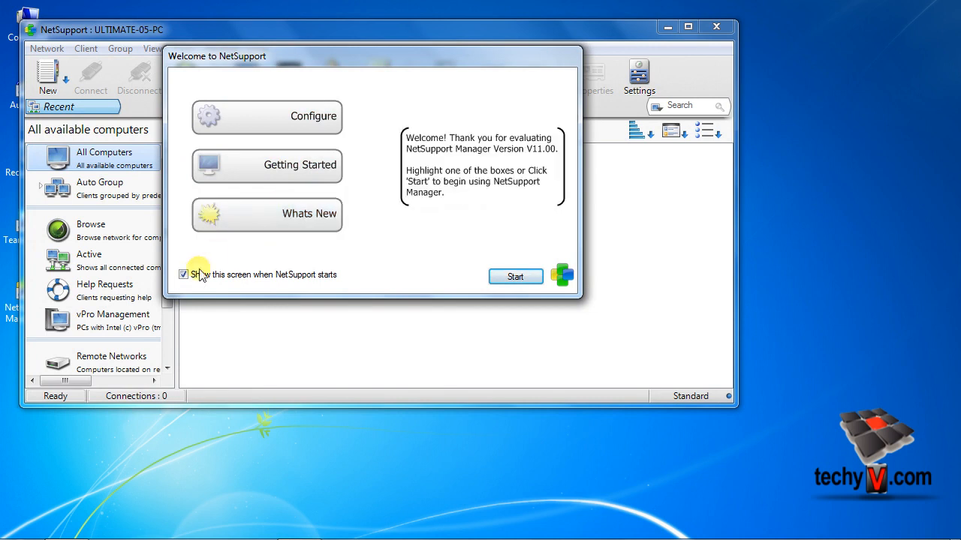
pyautogui.click(184, 273)
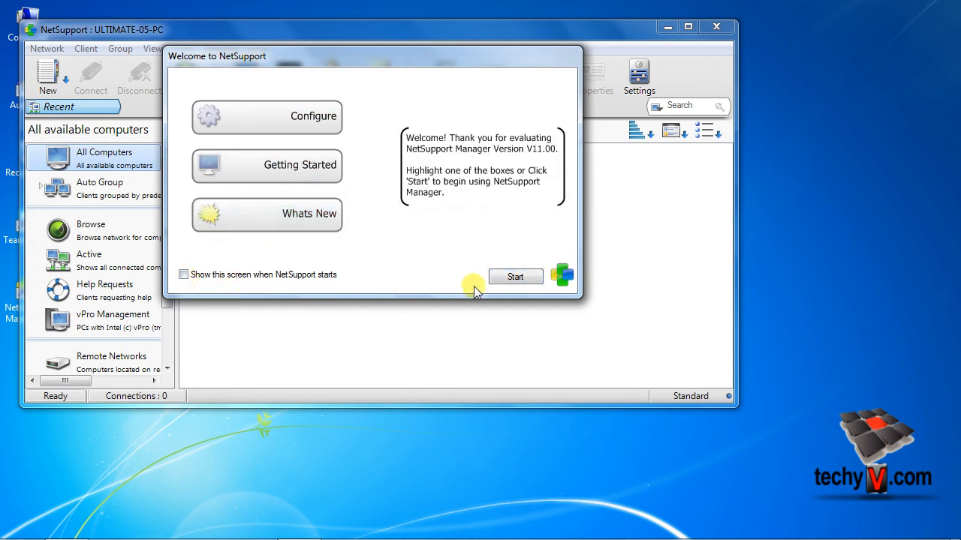
pyautogui.click(516, 276)
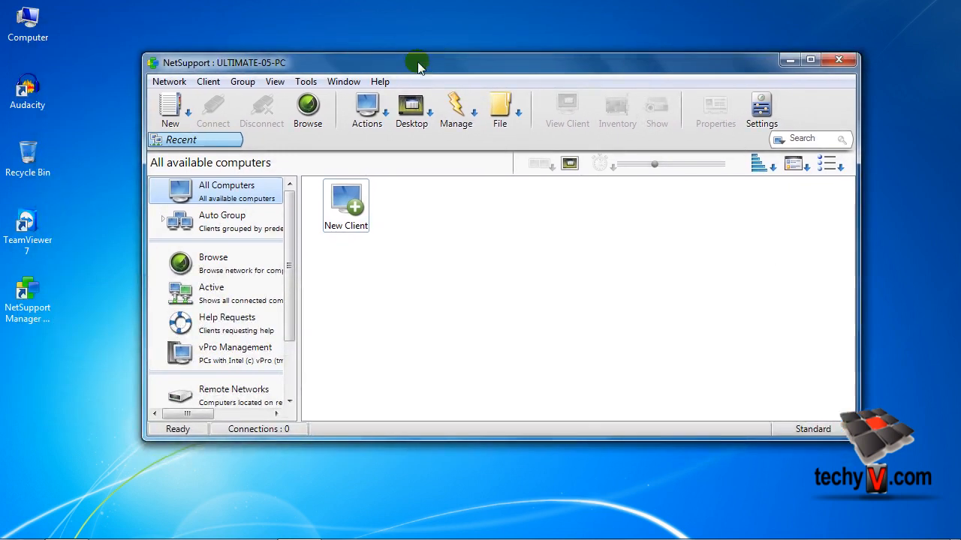
# - Browse the network for all clients with no name filter, finding six machines
pyautogui.click(218, 262)
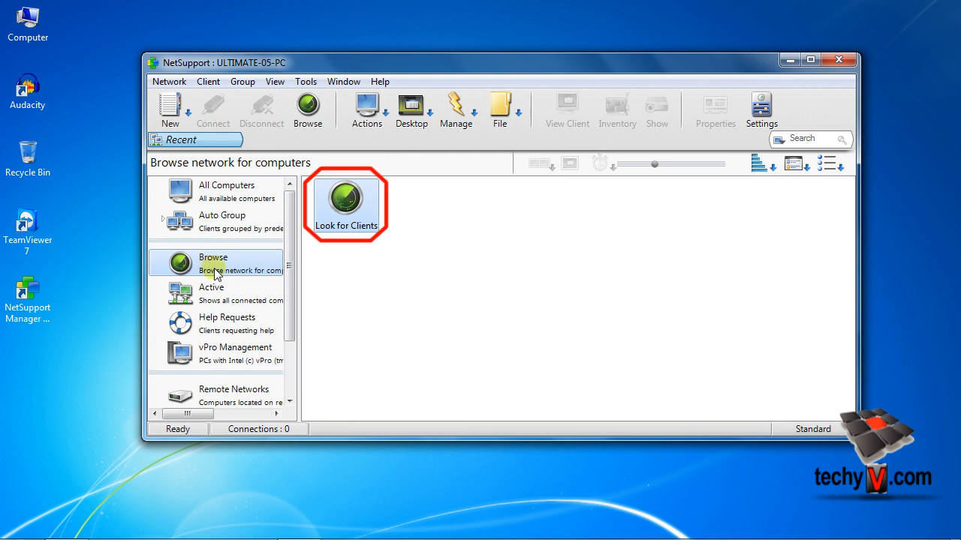
pyautogui.click(345, 198)
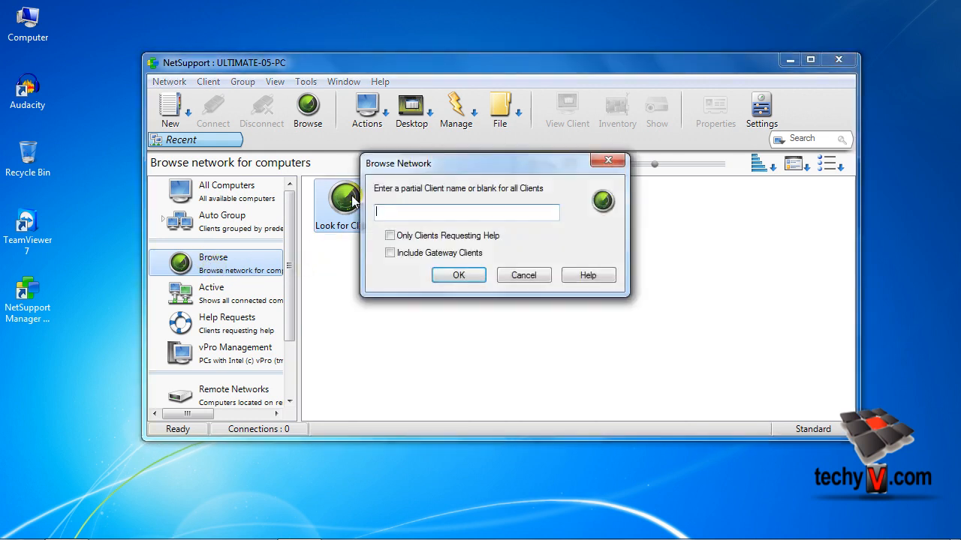
pyautogui.moveTo(459, 276)
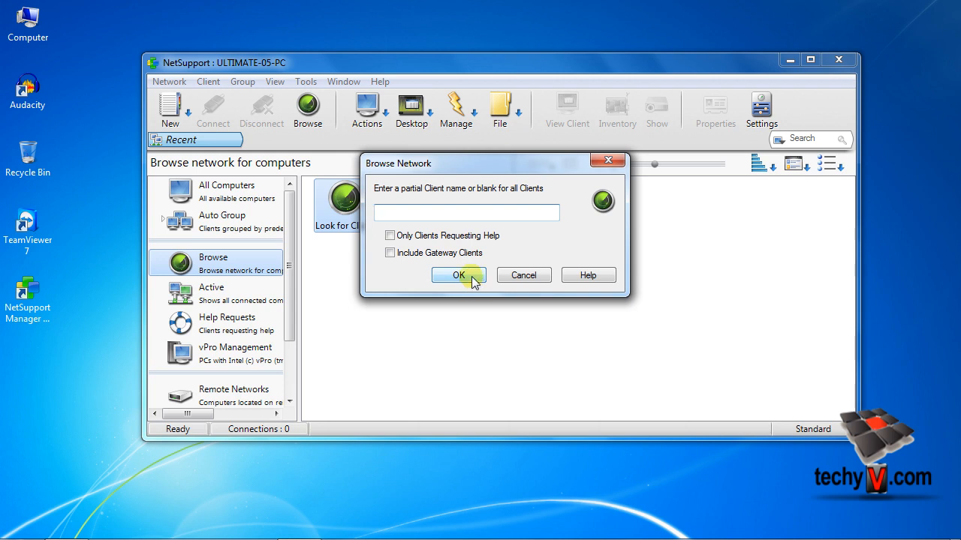
pyautogui.click(460, 274)
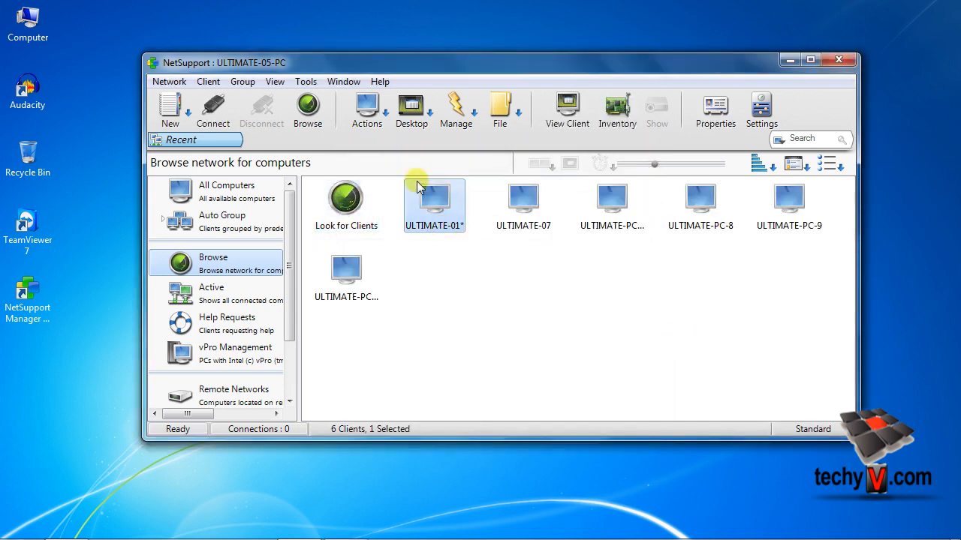
pyautogui.moveTo(434, 199)
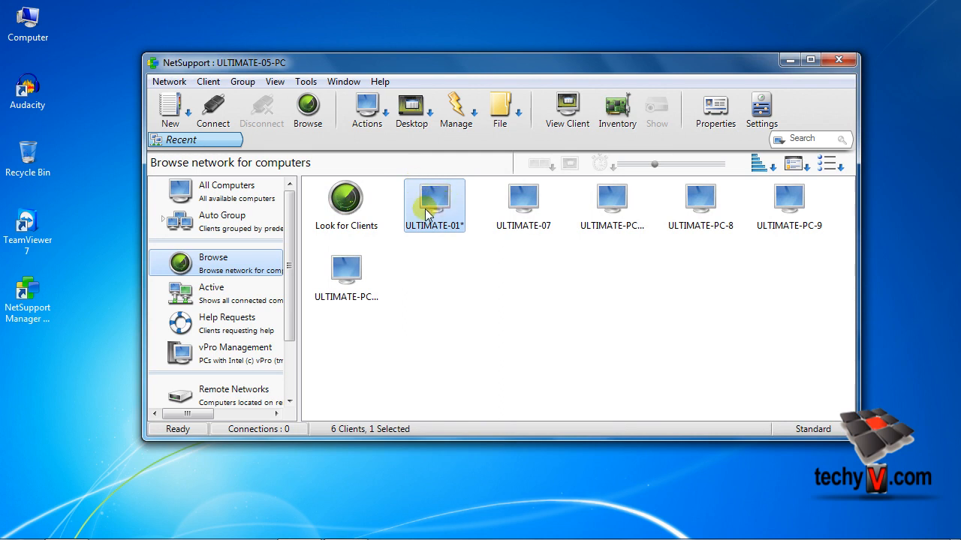
# - Add ULTIMATE-07 to the client list and show All Computers with three clients
pyautogui.rightClick(434, 203)
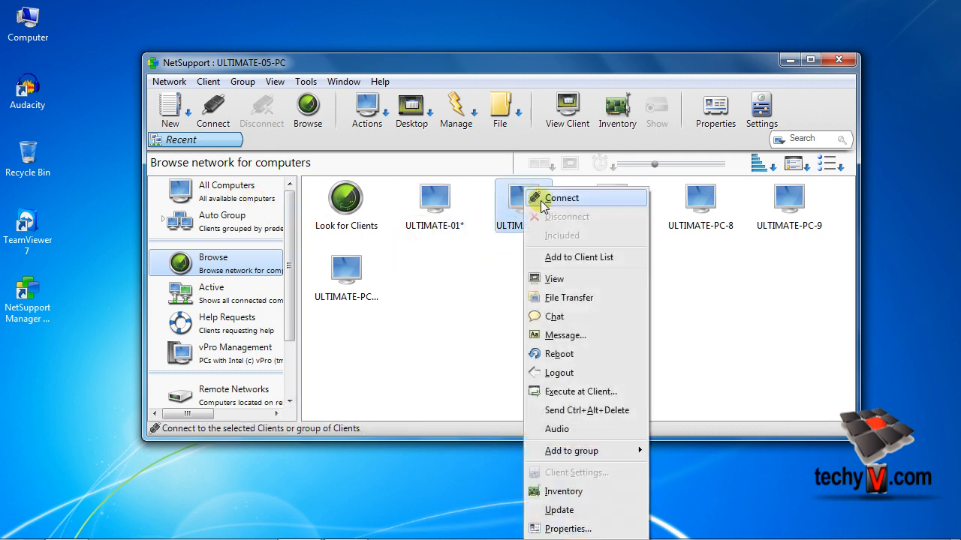
pyautogui.moveTo(580, 256)
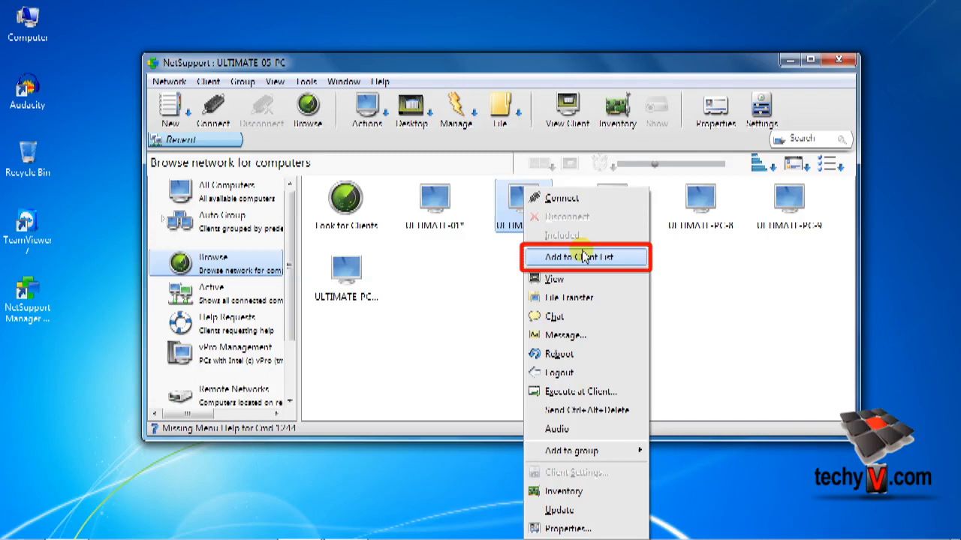
pyautogui.click(586, 257)
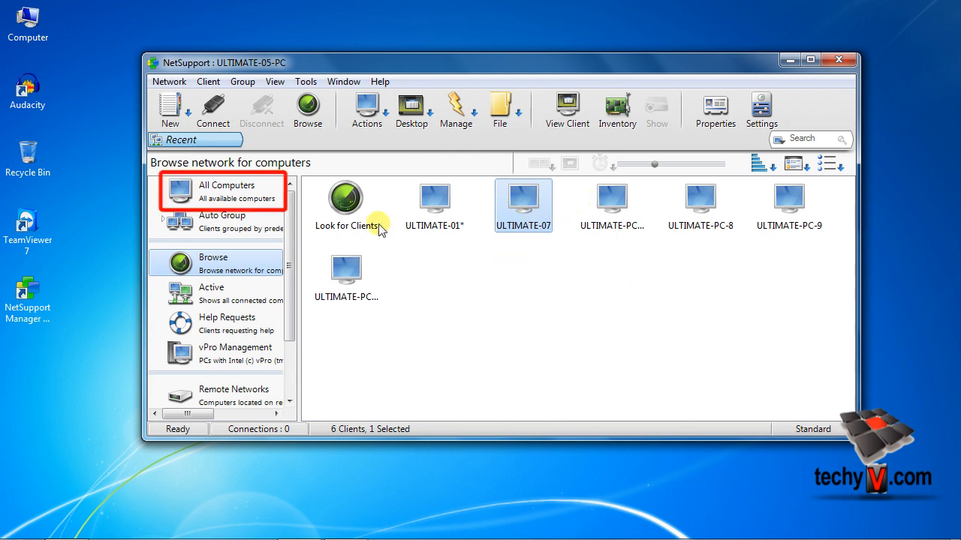
pyautogui.click(222, 191)
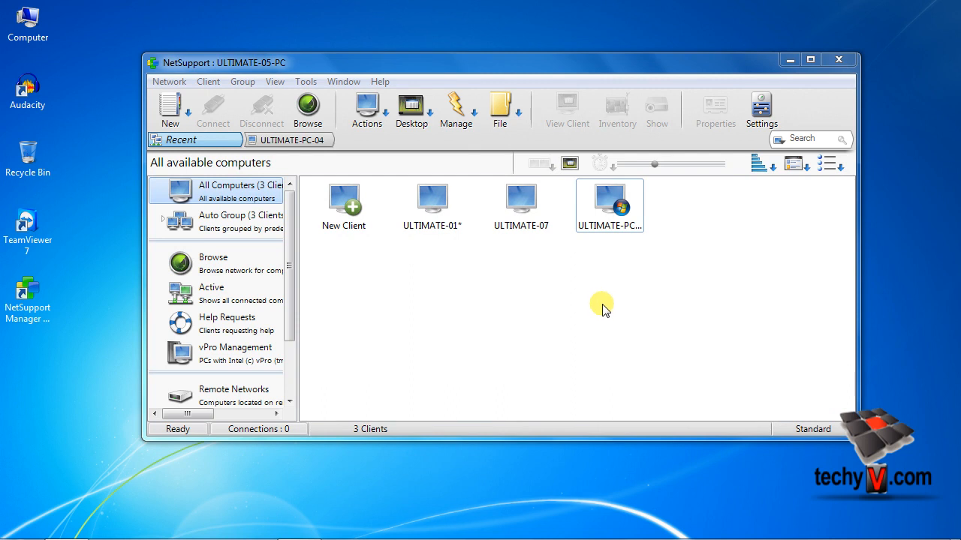
pyautogui.moveTo(608, 309)
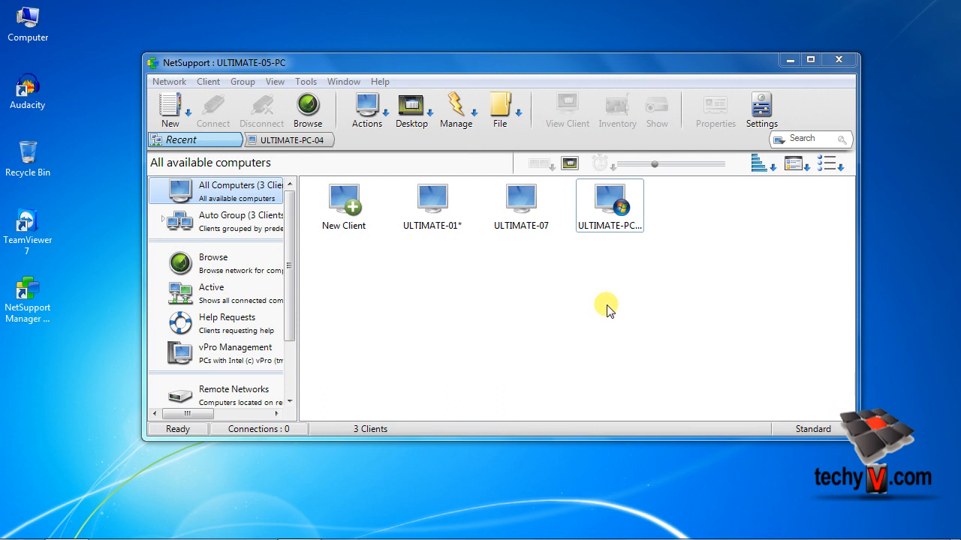
# - View ULTIMATE-PC-04's remote desktop in Watch mode with no interaction
pyautogui.click(213, 108)
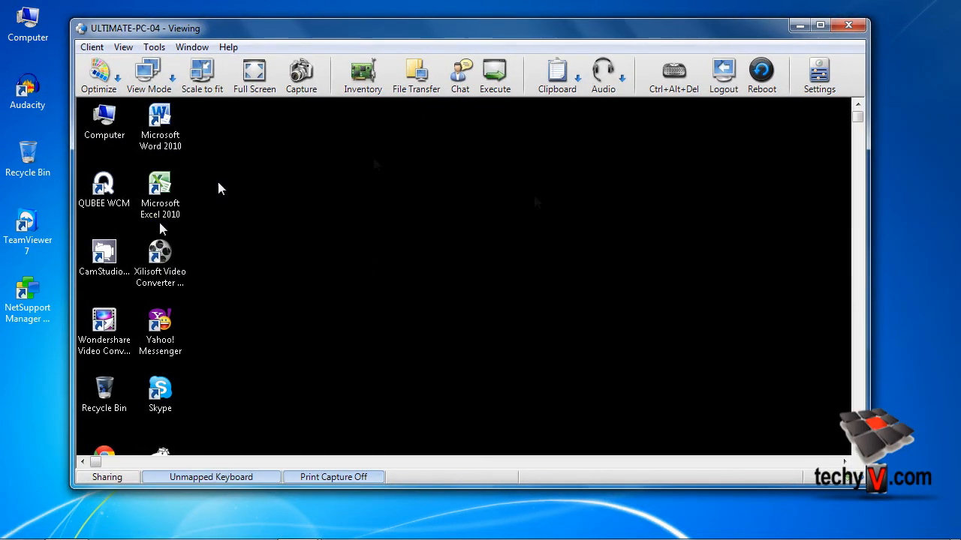
pyautogui.click(159, 123)
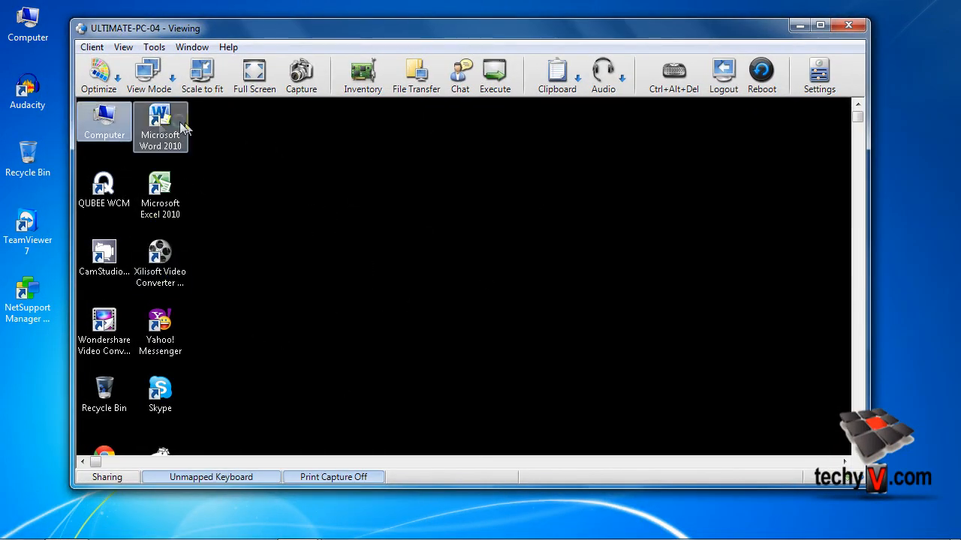
pyautogui.moveTo(292, 231)
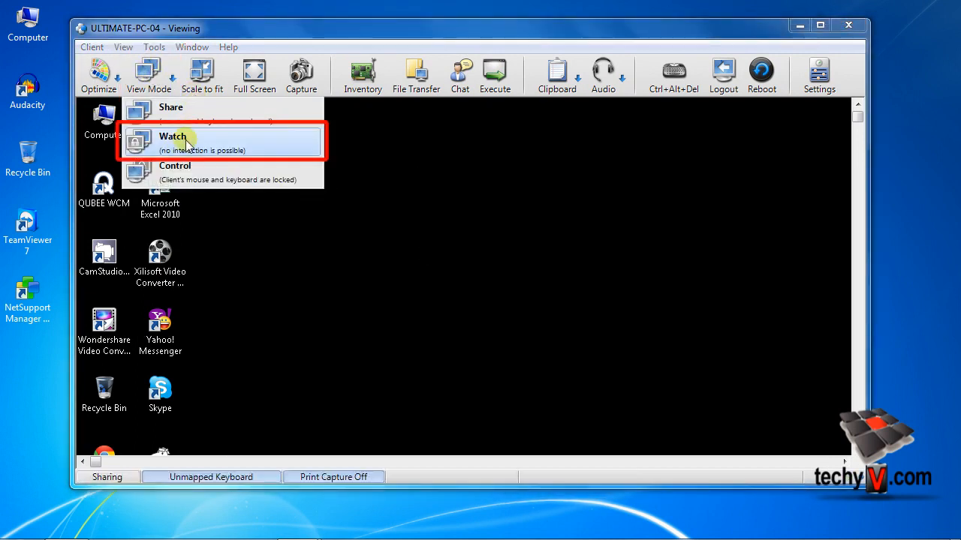
pyautogui.click(173, 138)
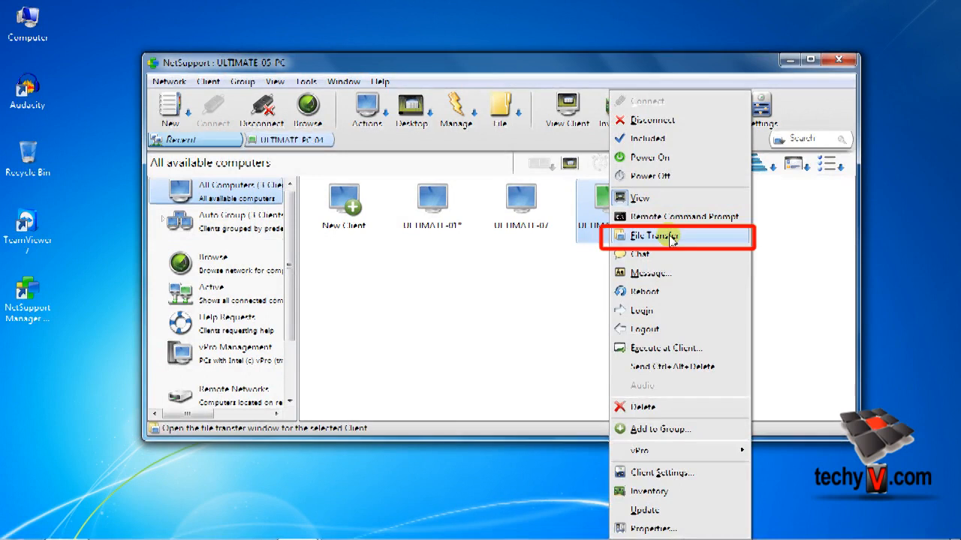
# - Start a File Transfer session with ULTIMATE-PC-04 showing local and remote C: drives
pyautogui.click(654, 235)
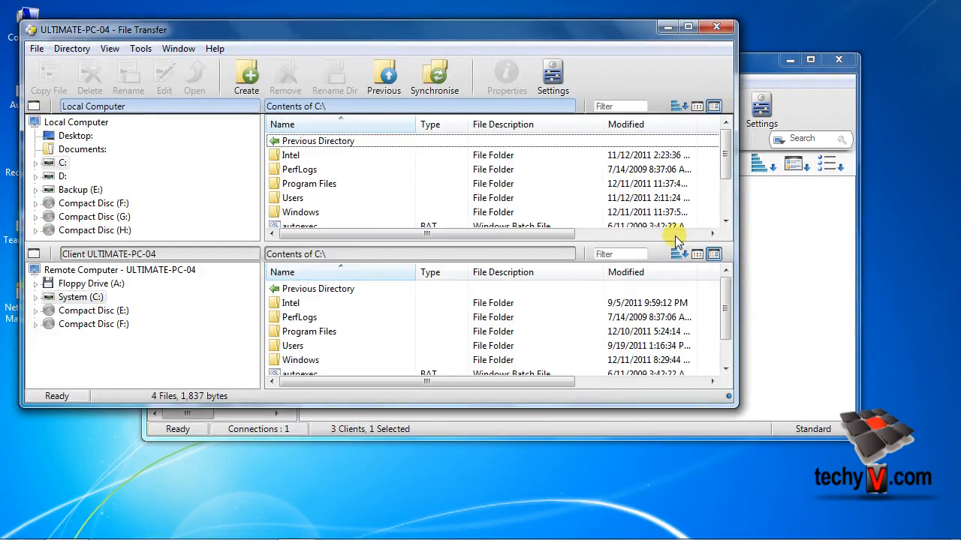